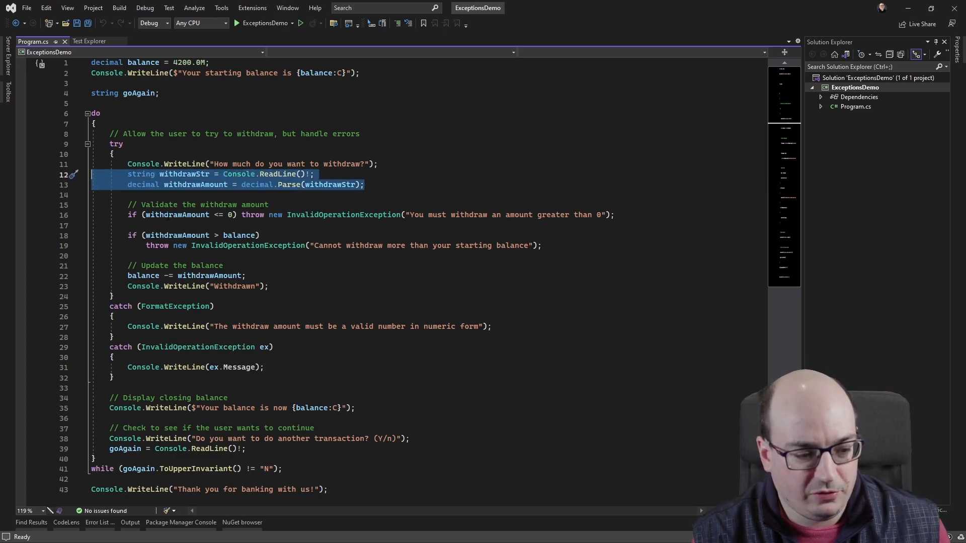
- Highlight the try/catch block, FormatException catch and zero-or-less amount check in Program.cs
{"action": "left_click", "coordinate": [364, 184]}
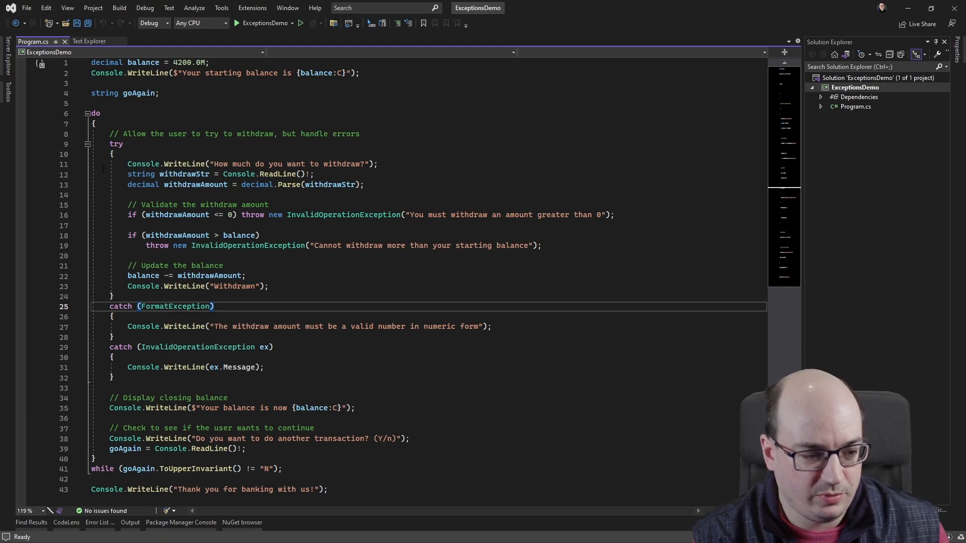
{"action": "left_click_drag", "start_coordinate": [123, 143], "coordinate": [113, 378]}
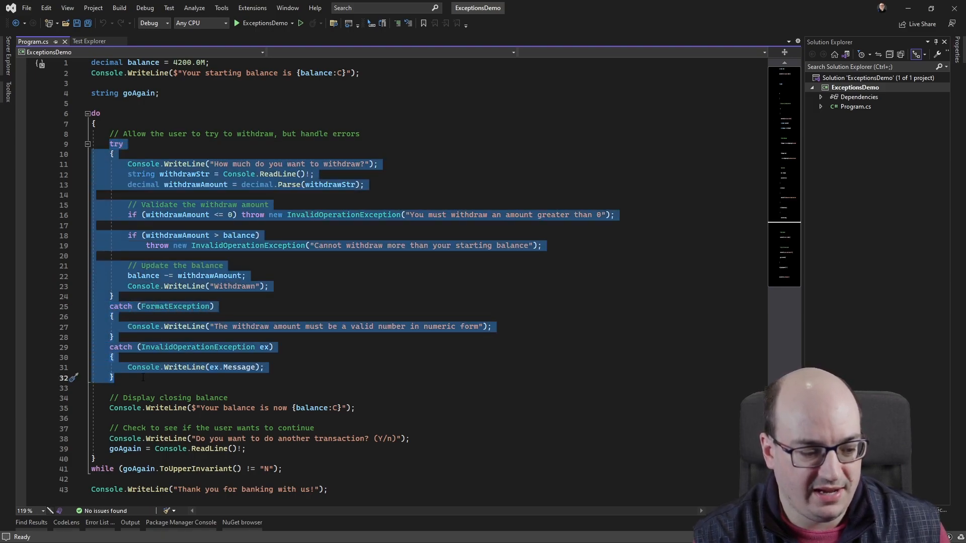
{"action": "left_click", "coordinate": [244, 275]}
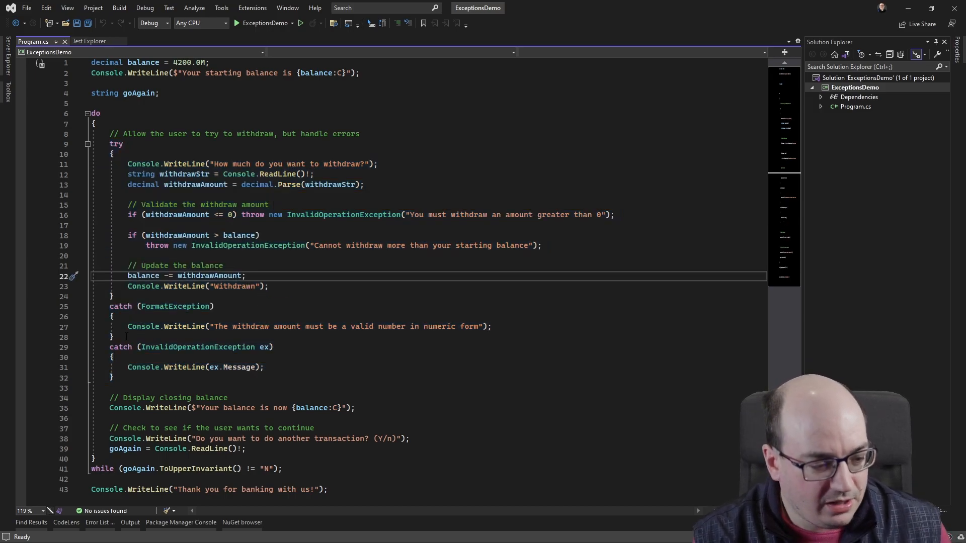
{"action": "left_click", "coordinate": [366, 184]}
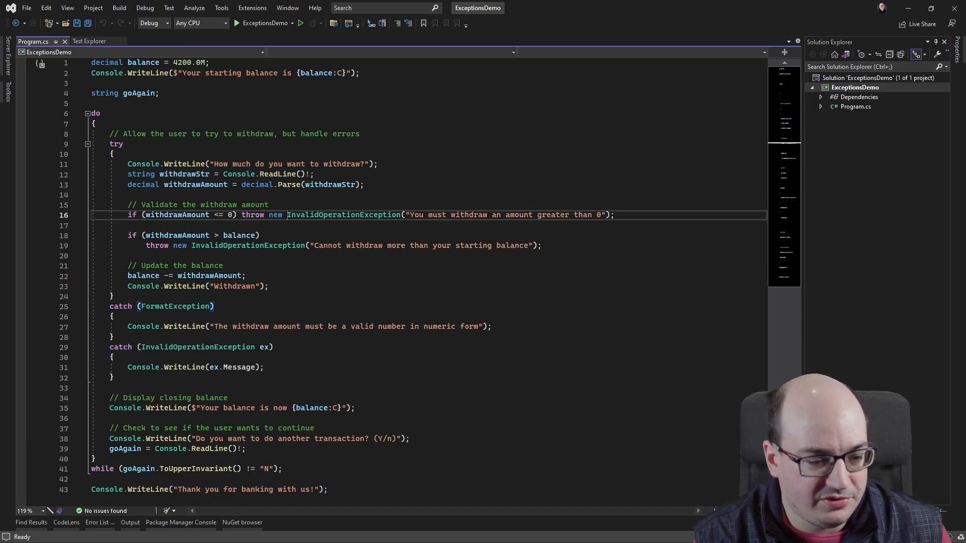
{"action": "double_click", "coordinate": [344, 214]}
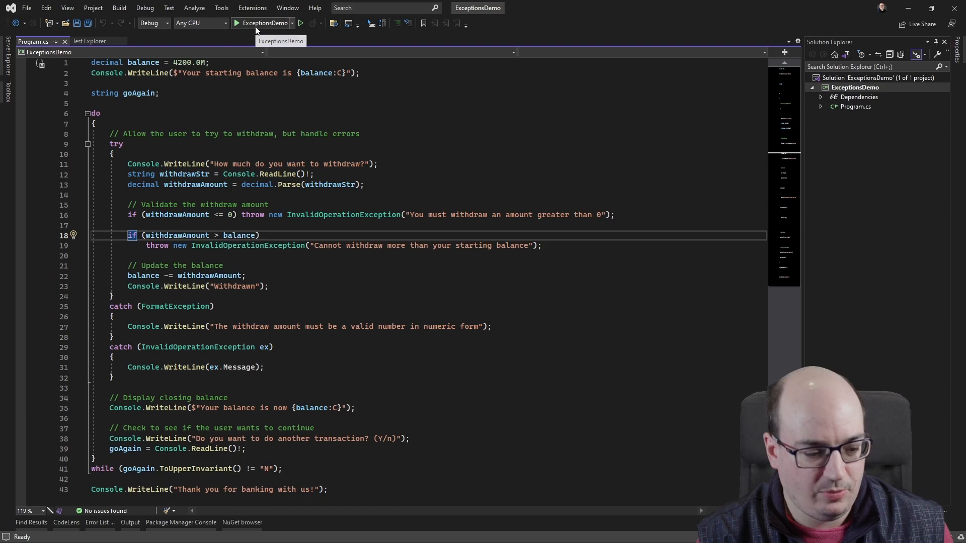
- Run the app, withdraw 50, answer Y, then enter -50 to get the greater-than-zero error
{"action": "left_click", "coordinate": [252, 23]}
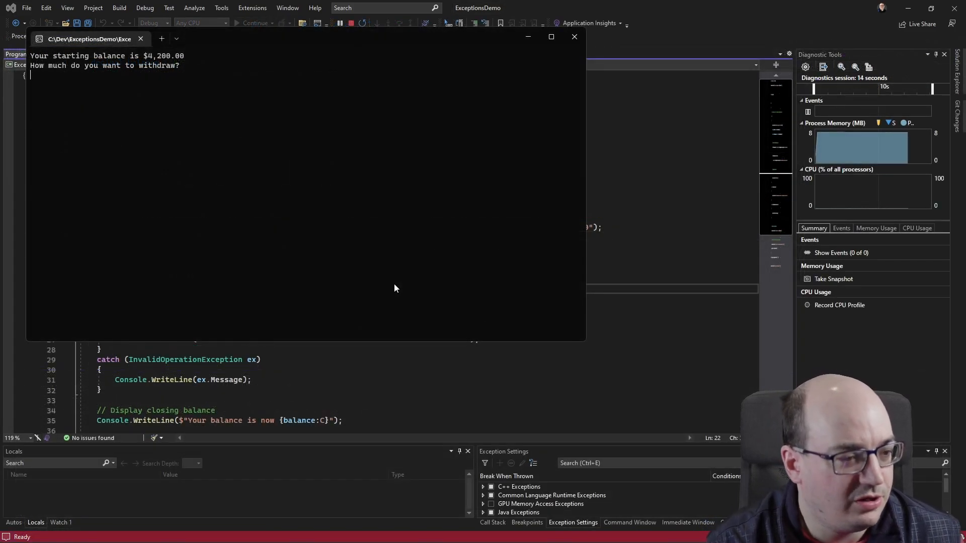
{"action": "type", "text": "50"}
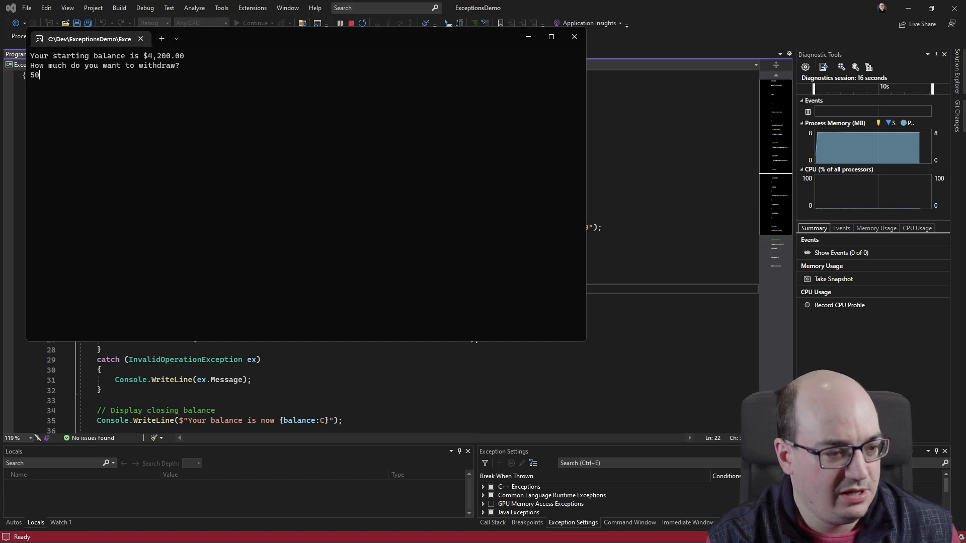
{"action": "key", "text": "enter"}
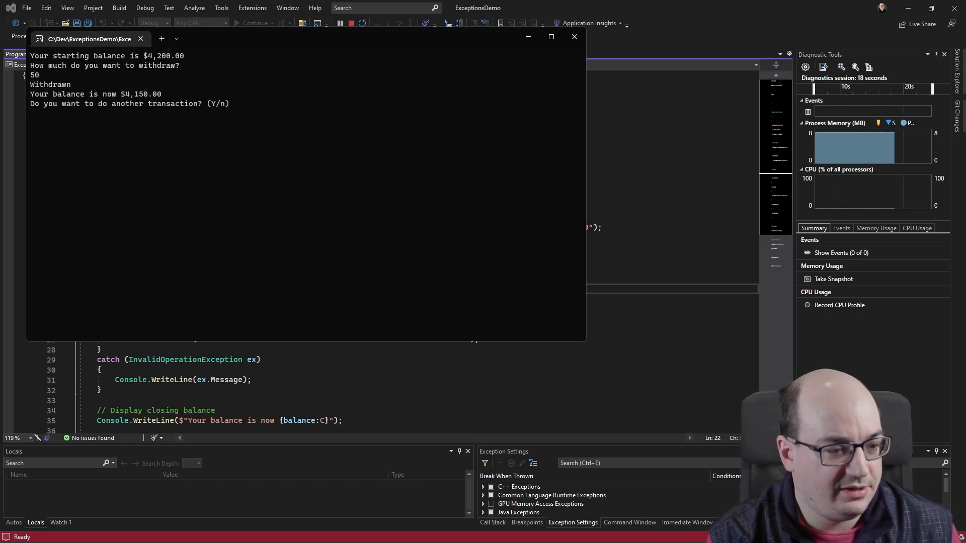
{"action": "type", "text": "Y"}
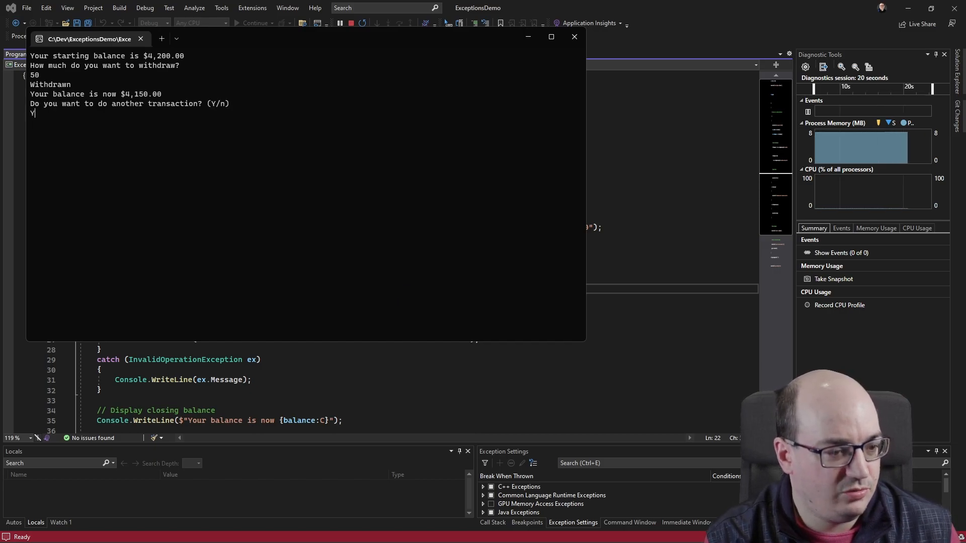
{"action": "key", "text": "enter"}
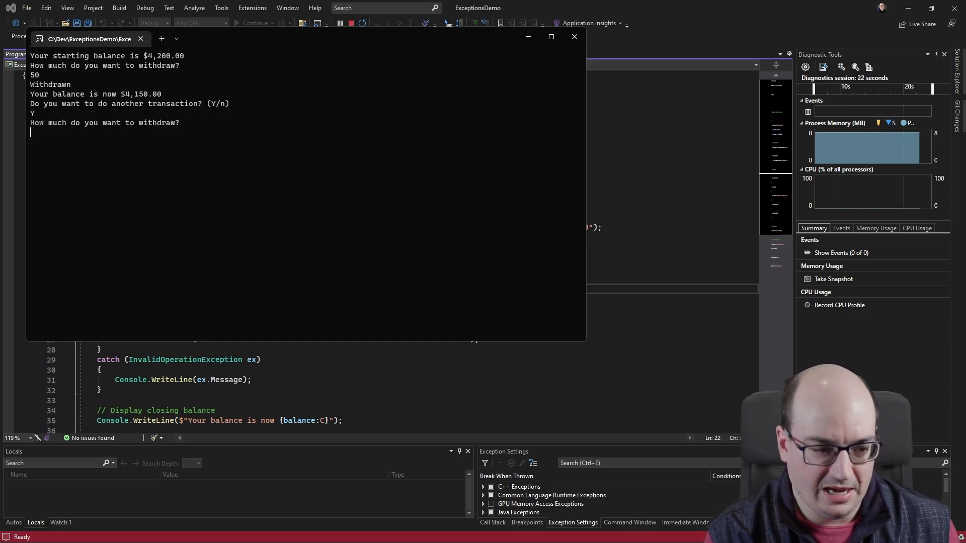
{"action": "type", "text": "-50"}
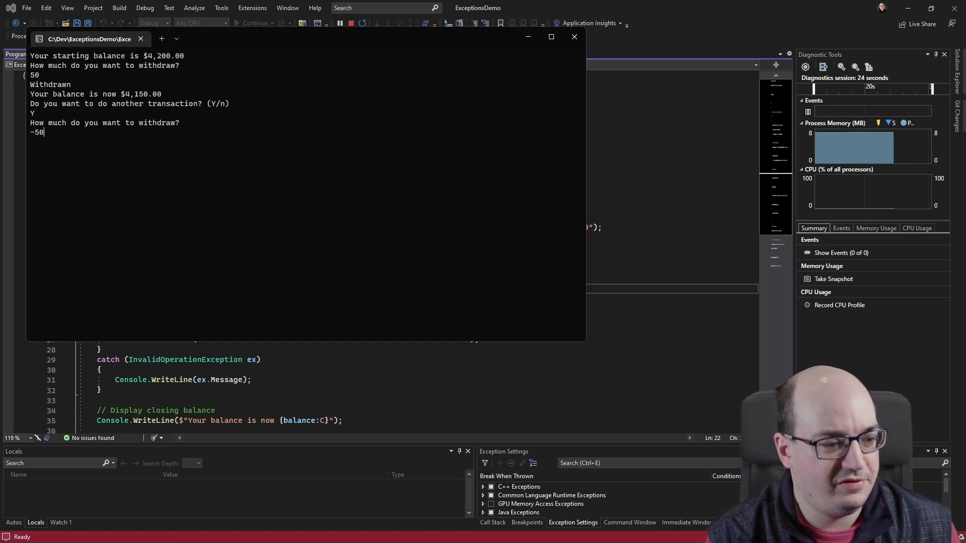
{"action": "key", "text": "enter"}
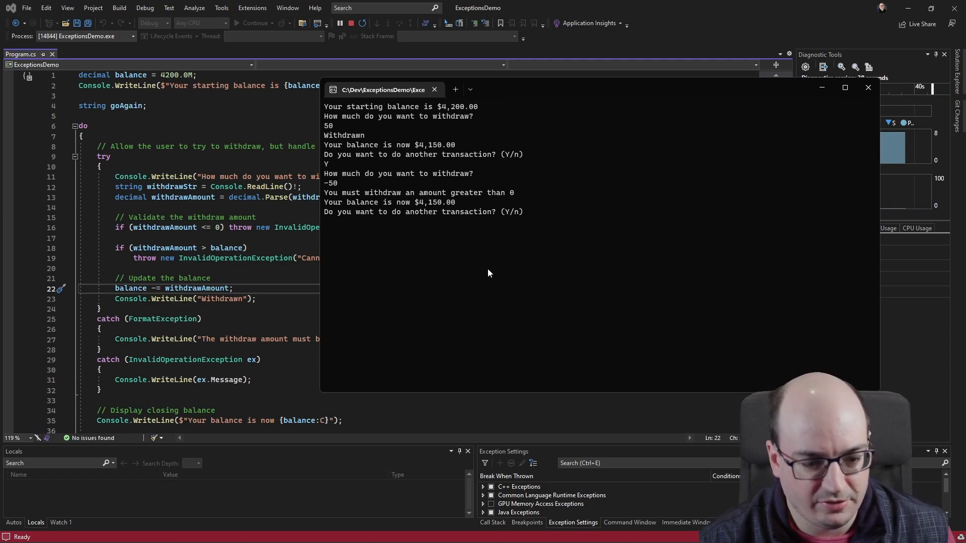
{"action": "mouse_move", "coordinate": [502, 265]}
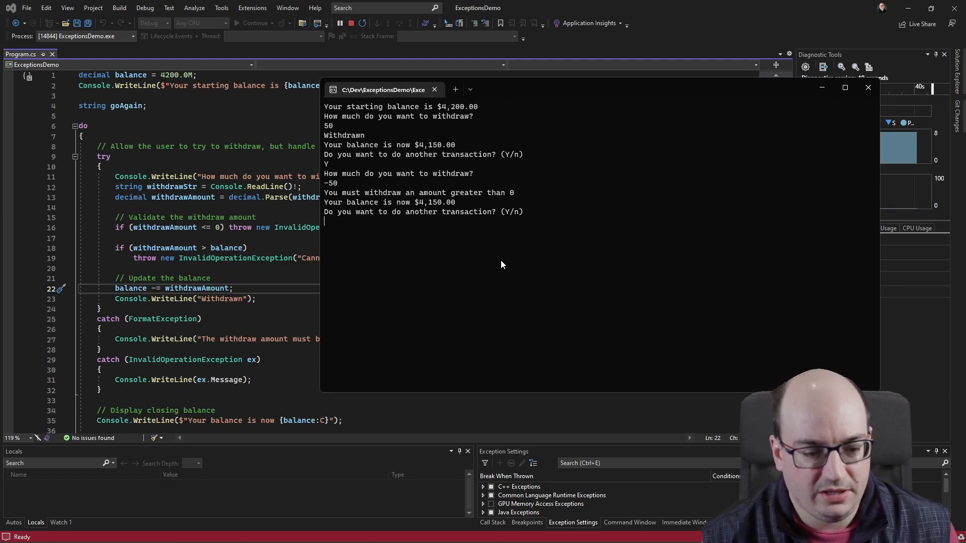
- Withdraw 5000, which is refused for exceeding the balance, then answer Y and enter 'Soda'
{"action": "type", "text": "Y"}
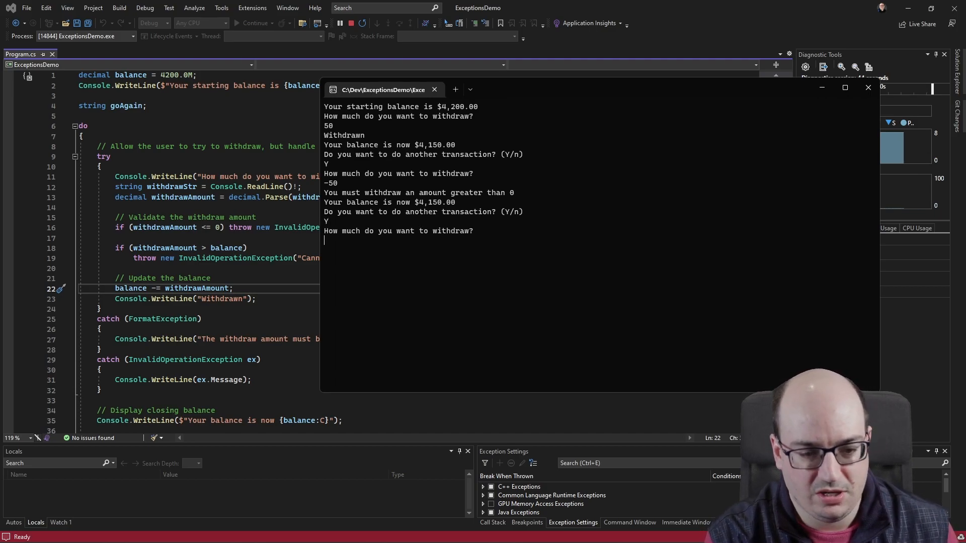
{"action": "type", "text": "50"}
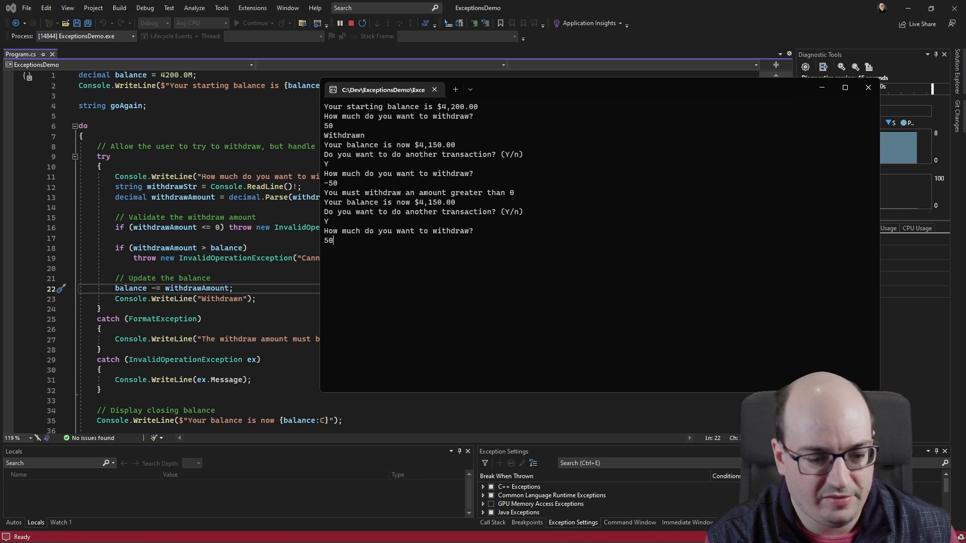
{"action": "type", "text": "000"}
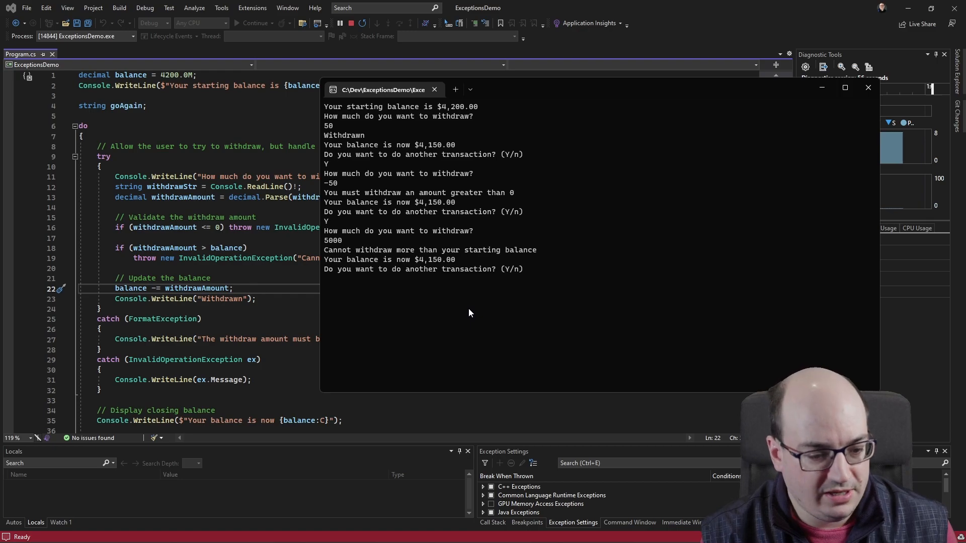
{"action": "type", "text": "Y"}
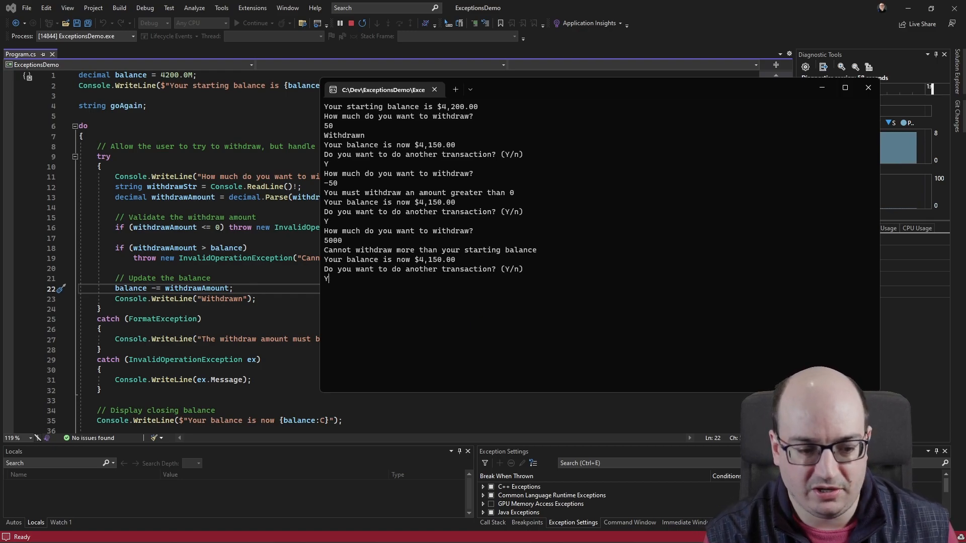
{"action": "key", "text": "enter"}
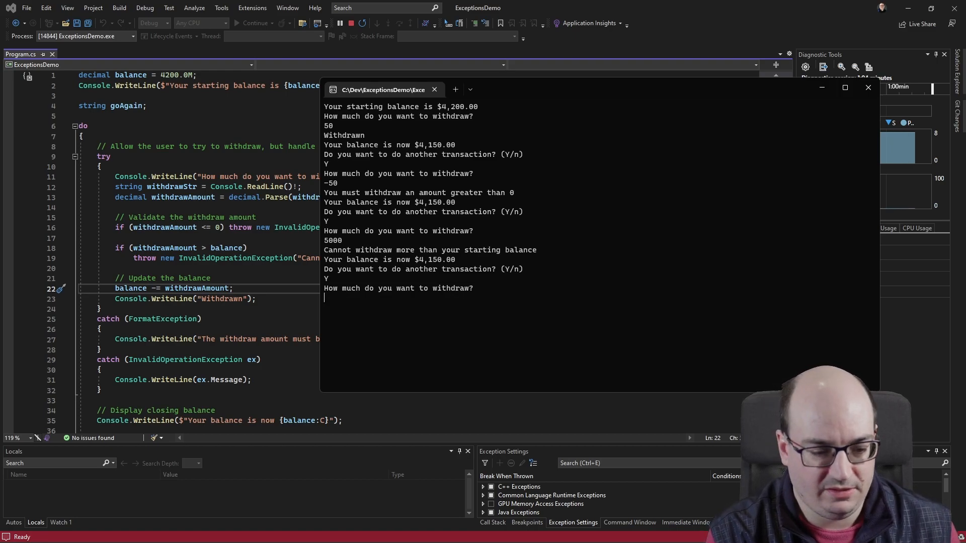
{"action": "type", "text": "Soda"}
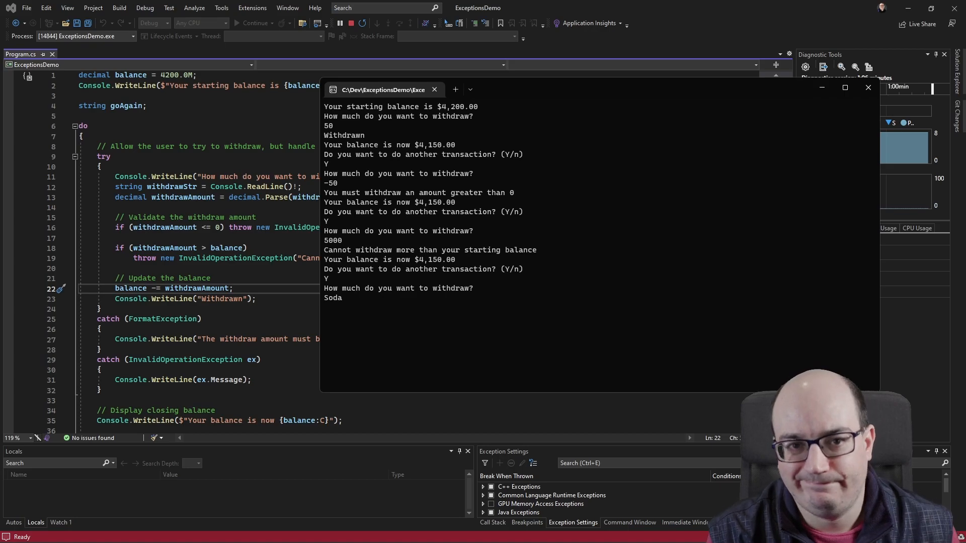
{"action": "key", "text": "enter"}
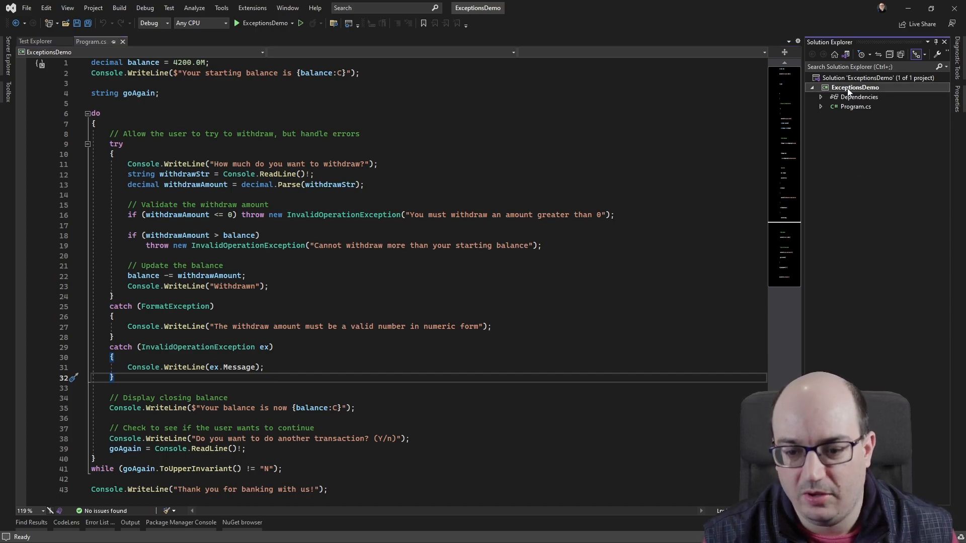
- Add a class file named OverdraftException to the ExceptionsDemo project
{"action": "right_click", "coordinate": [854, 87]}
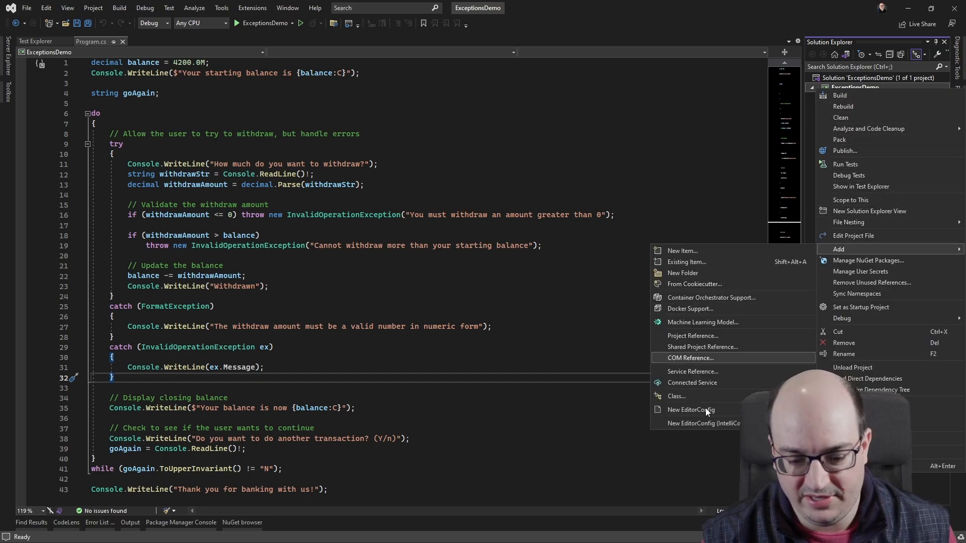
{"action": "left_click", "coordinate": [682, 250]}
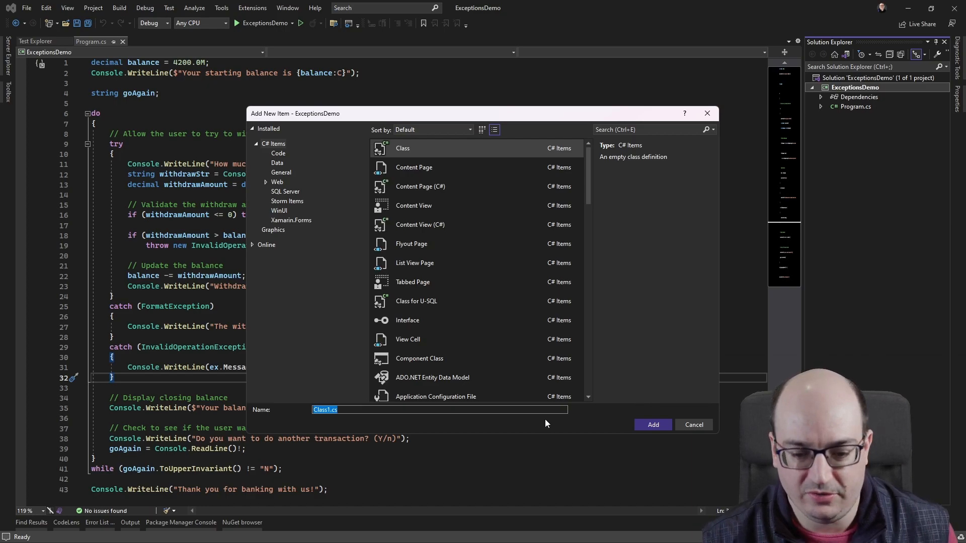
{"action": "type", "text": "OverdraftException"}
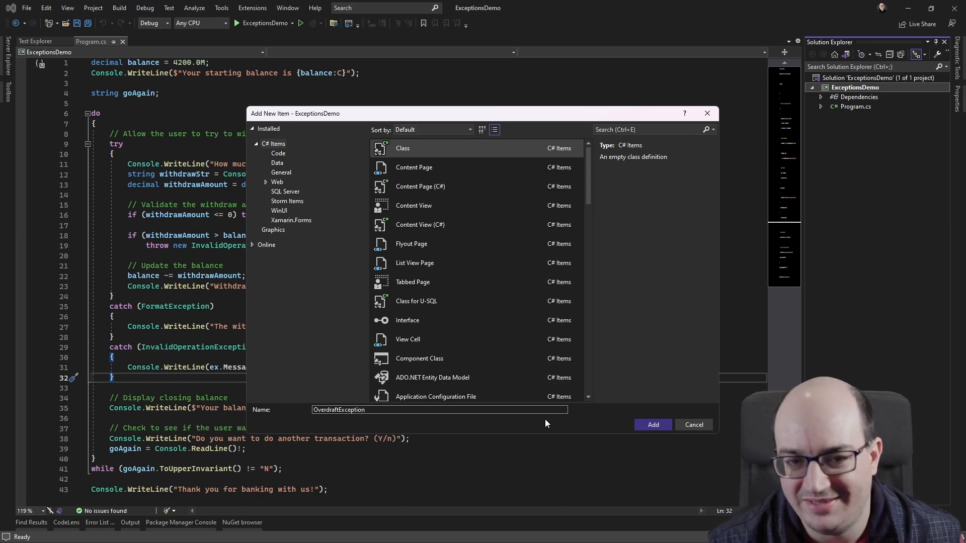
{"action": "left_click", "coordinate": [652, 425]}
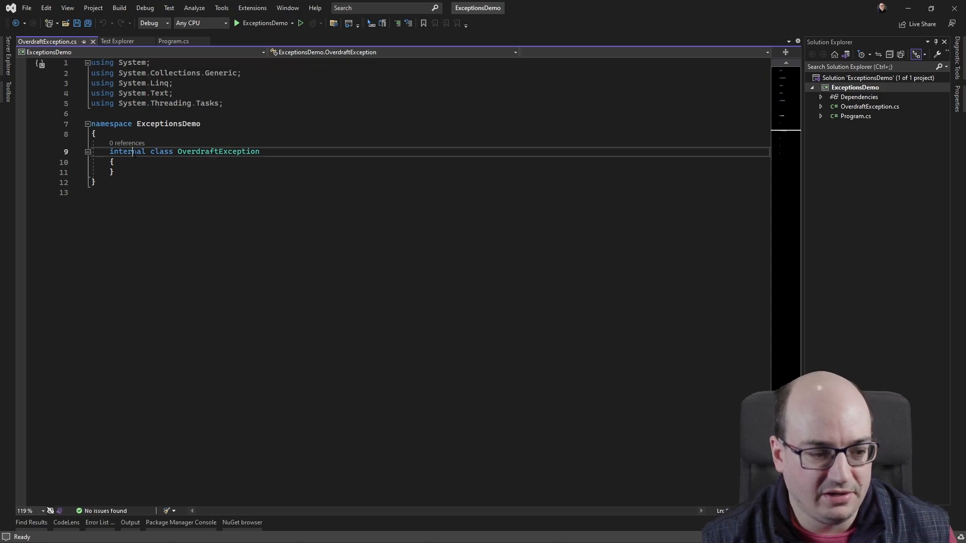
- Make OverdraftException a public class deriving from Exception and start editing its body
{"action": "type", "text": "public"}
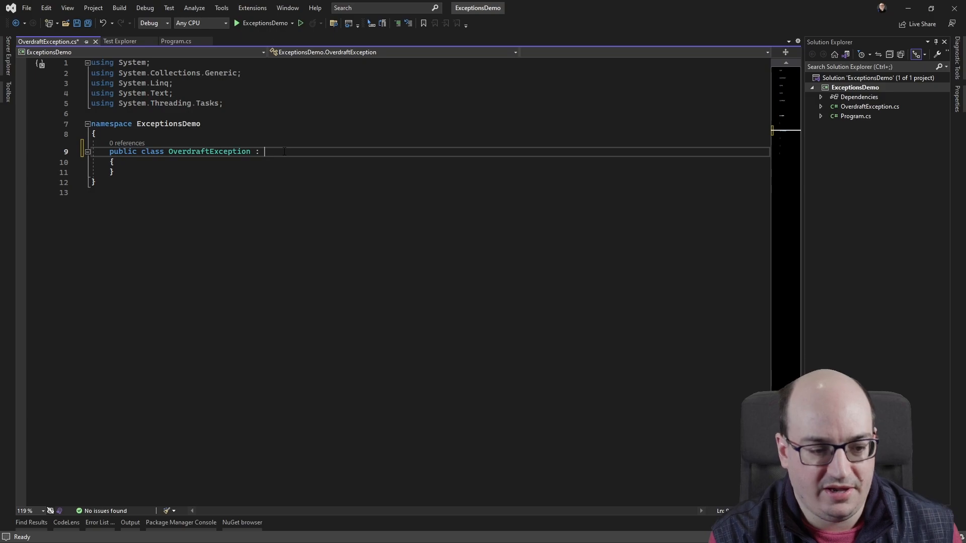
{"action": "type", "text": "Exception"}
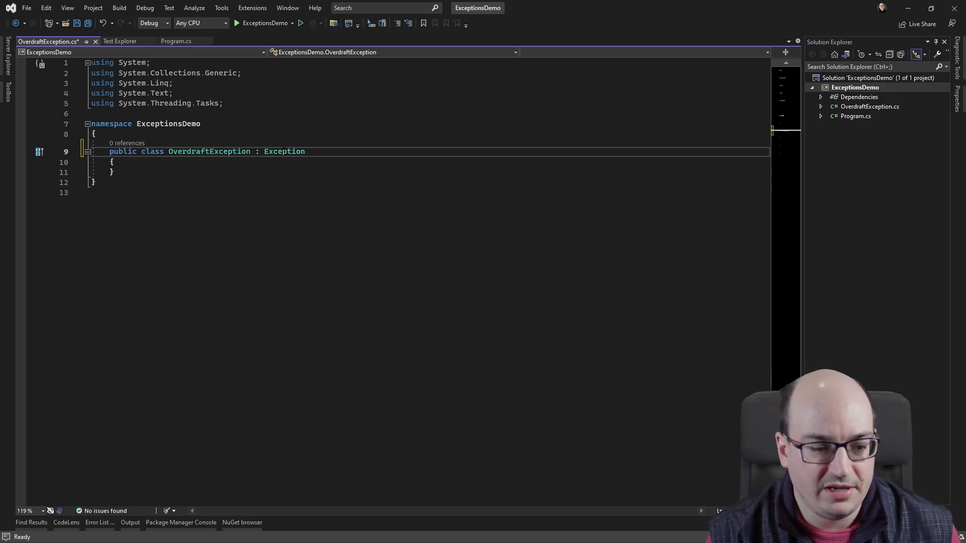
{"action": "double_click", "coordinate": [284, 151]}
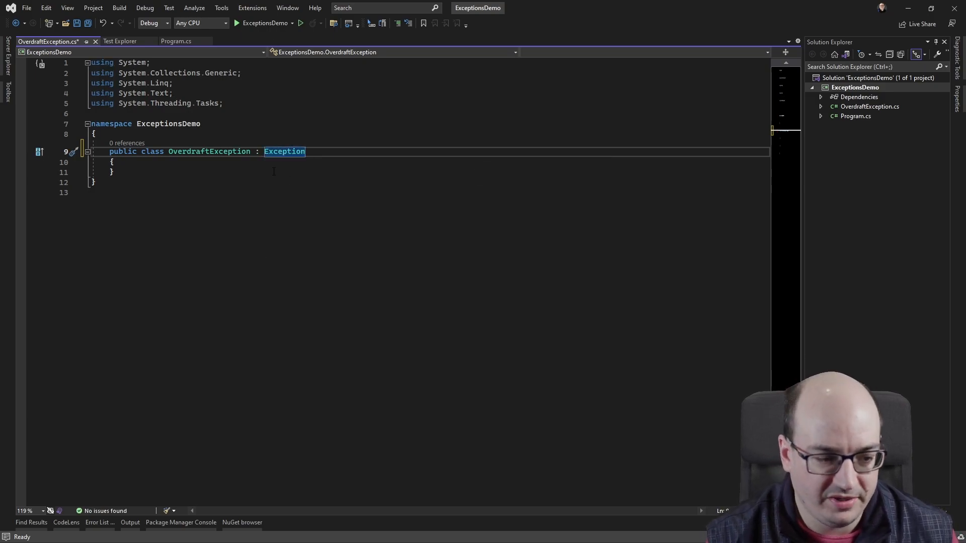
{"action": "left_click", "coordinate": [112, 162]}
{"action": "type", "text": "public OverdraftException("}
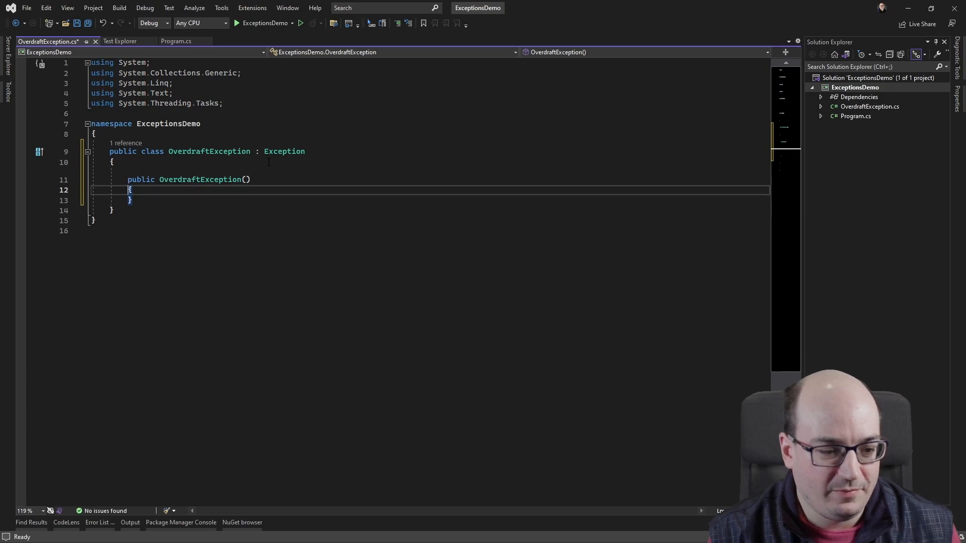
- Add decimal balance and withdrawAmount constructor parameters and read-only Balance and WithdrawAmount properties
{"action": "type", "text": "d"}
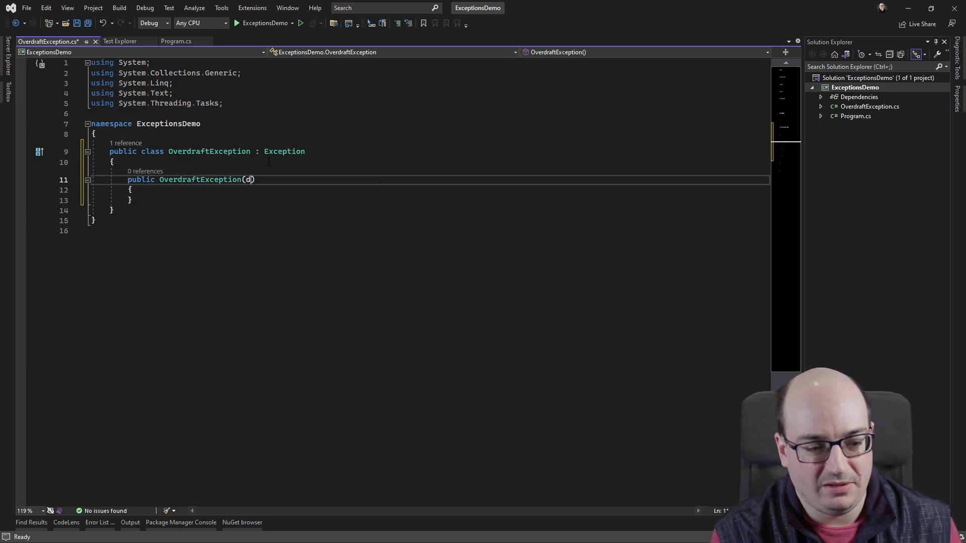
{"action": "type", "text": "ecimal balance, decimal"}
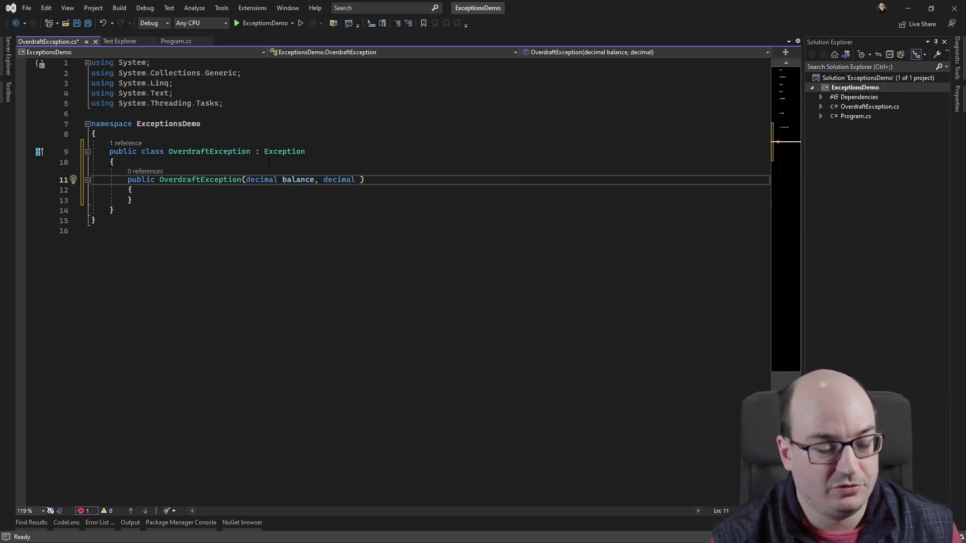
{"action": "type", "text": "withdrawAmount"}
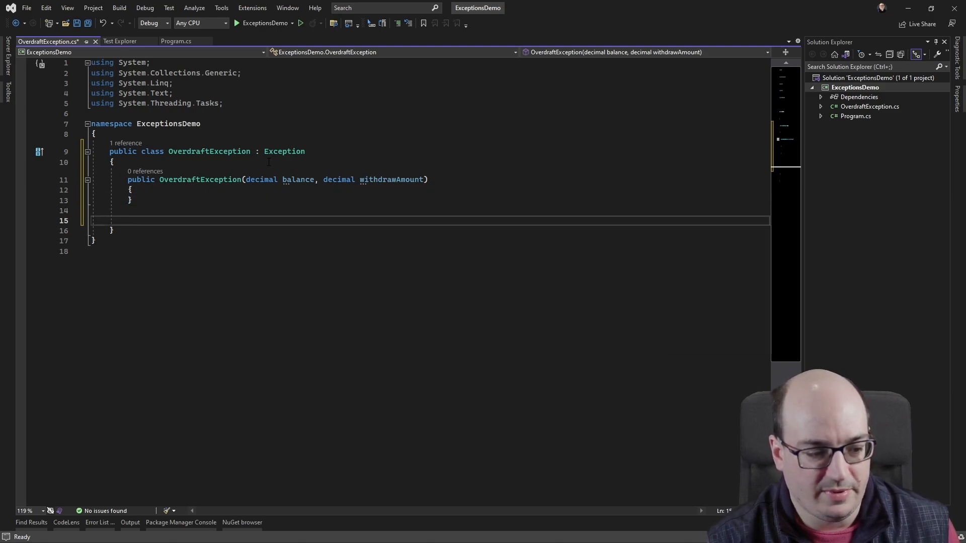
{"action": "type", "text": "public"}
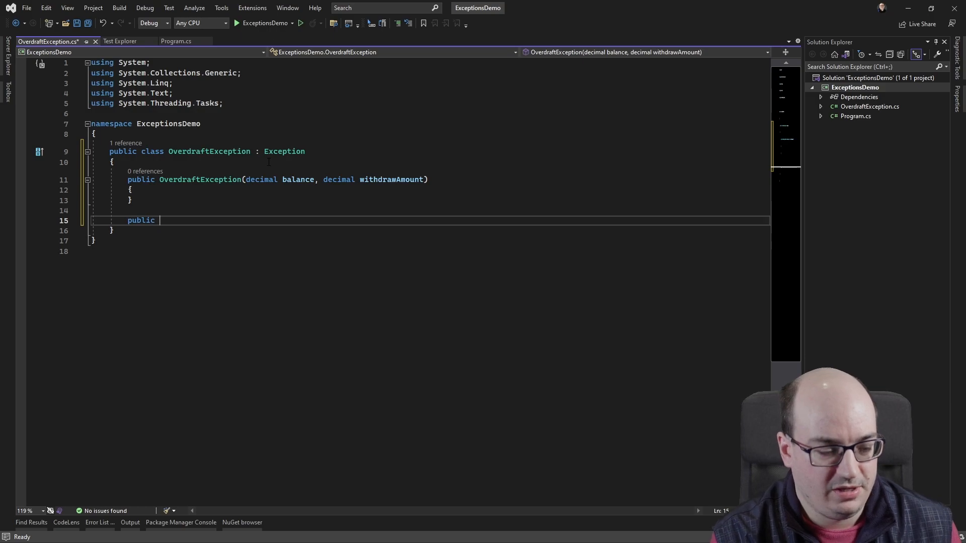
{"action": "type", "text": "decimal balance;"}
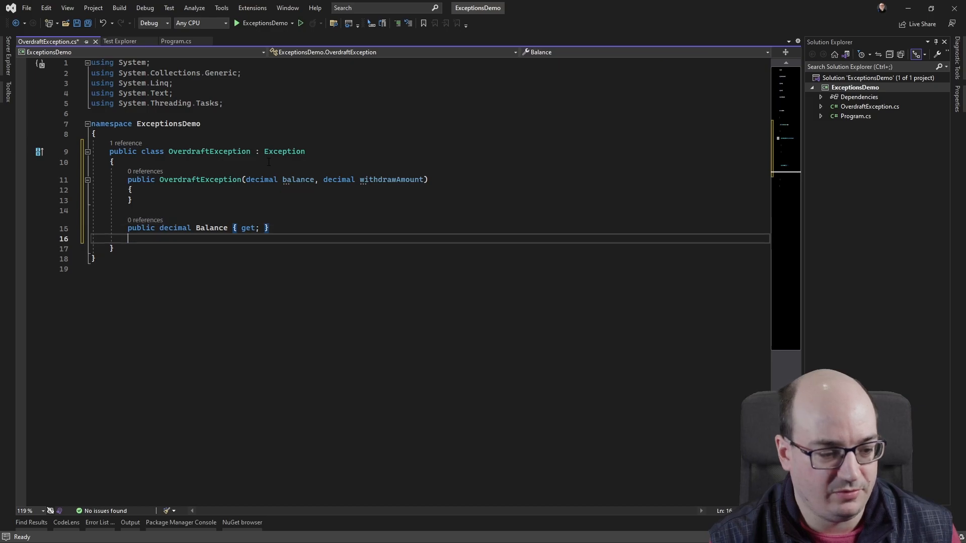
{"action": "type", "text": "public decimal WithdrawAmount { get; }"}
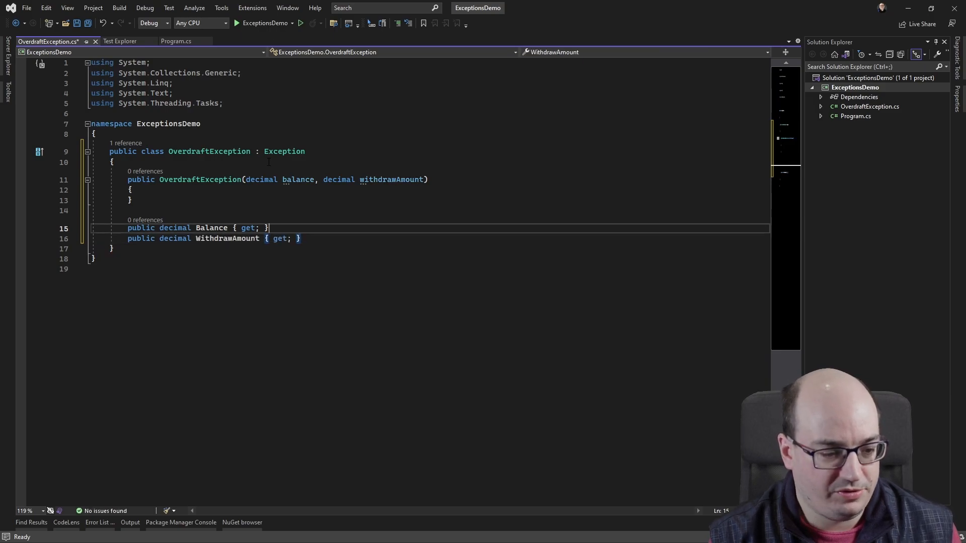
- Assign Balance = balance and WithdrawAmount = withdrawAmount in the constructor, then save
{"action": "type", "text": "Balance = balance;"}
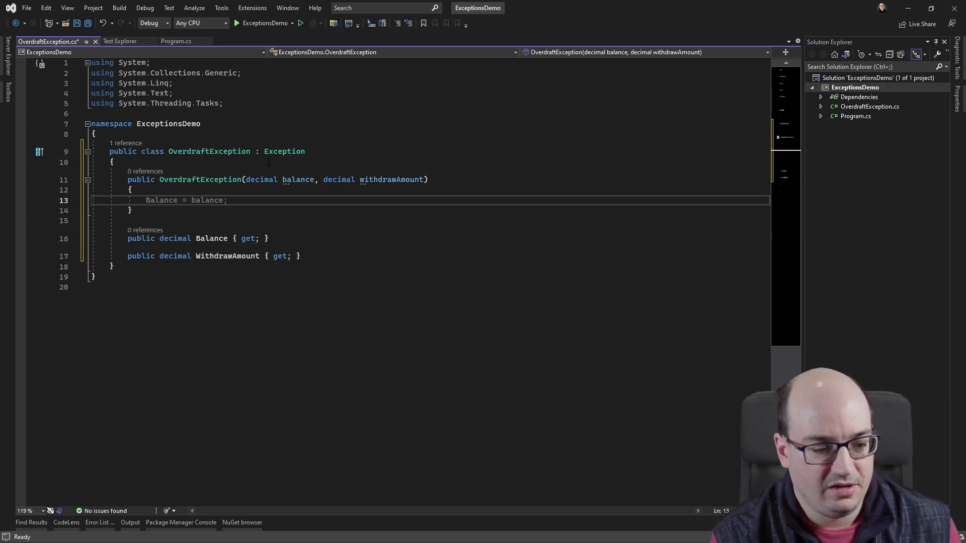
{"action": "type", "text": "balance;"}
{"action": "type", "text": "WithdrawAmount = withdrawAmount;"}
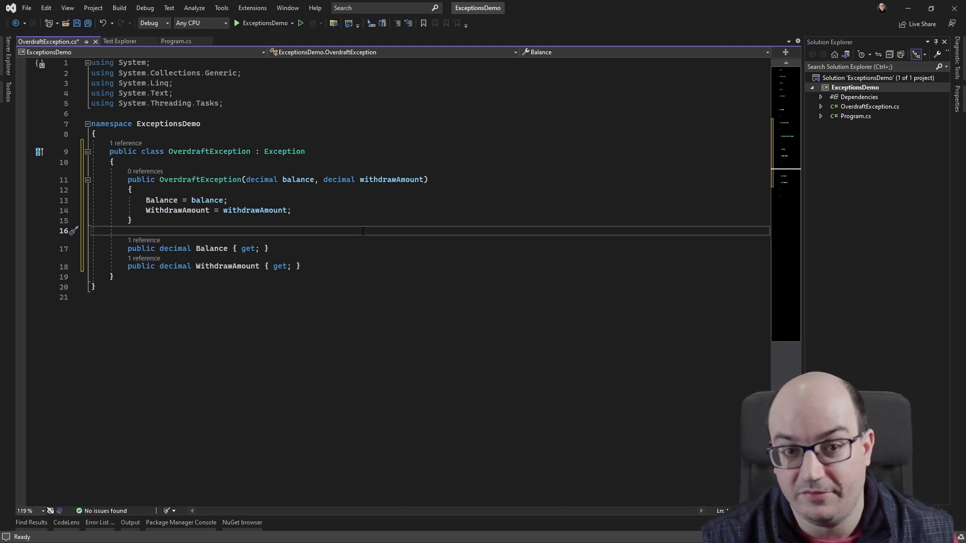
{"action": "key", "text": "ctrl+s"}
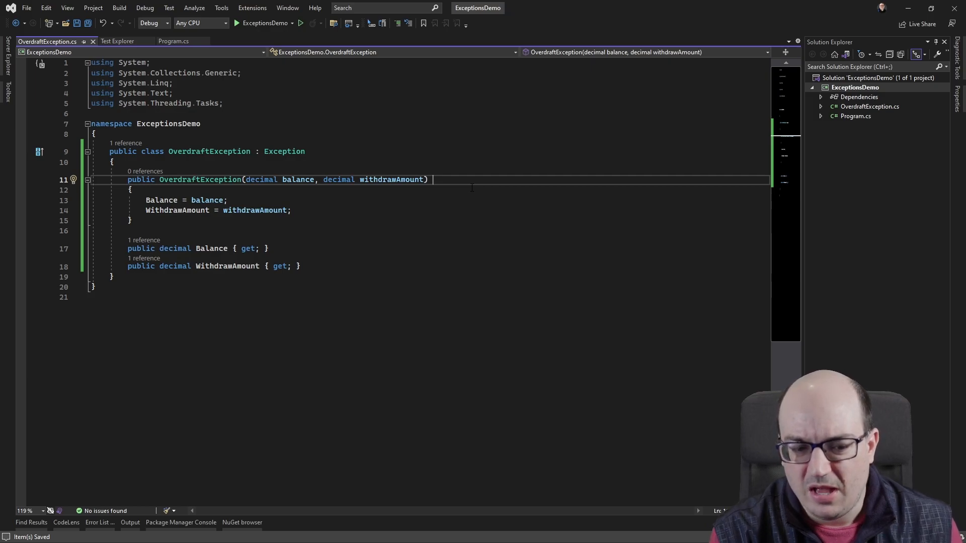
- Begin a ': base(' call on the constructor and browse the Exception constructor overloads
{"action": "type", "text": ": base("}
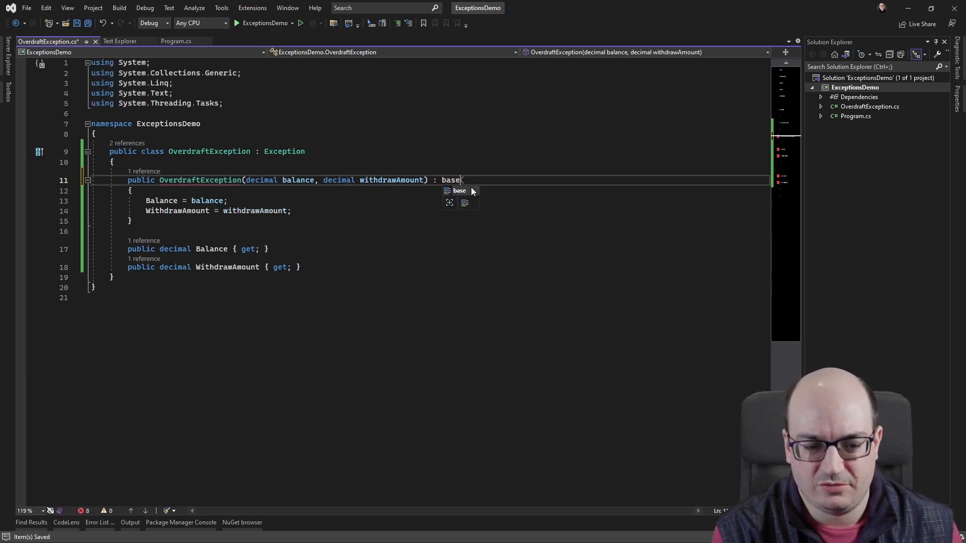
{"action": "type", "text": "("}
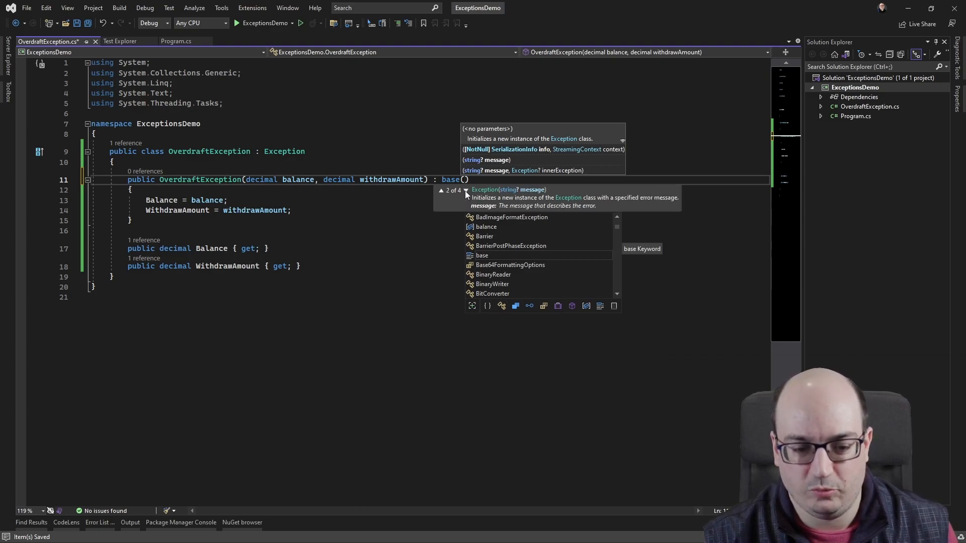
{"action": "left_click", "coordinate": [466, 193]}
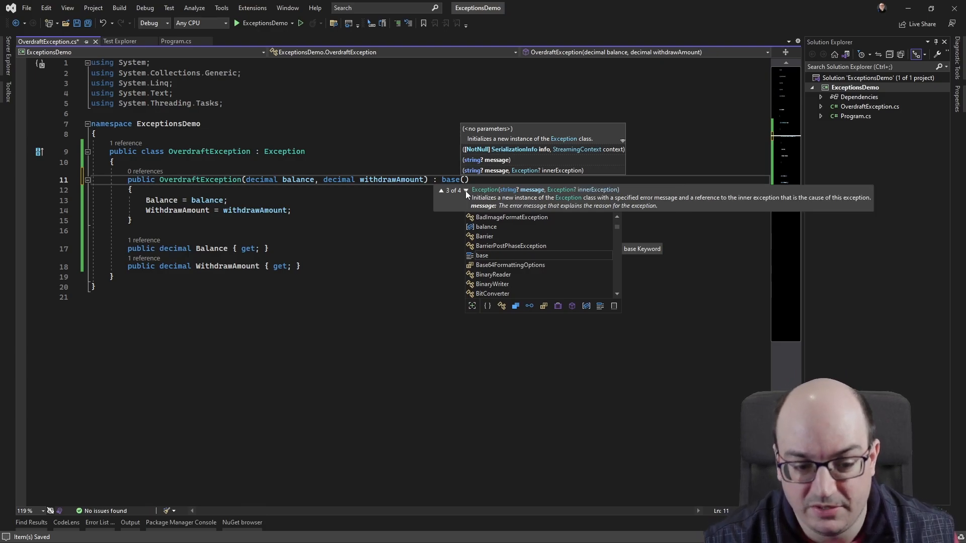
{"action": "left_click", "coordinate": [445, 189]}
{"action": "type", "text": "$"}
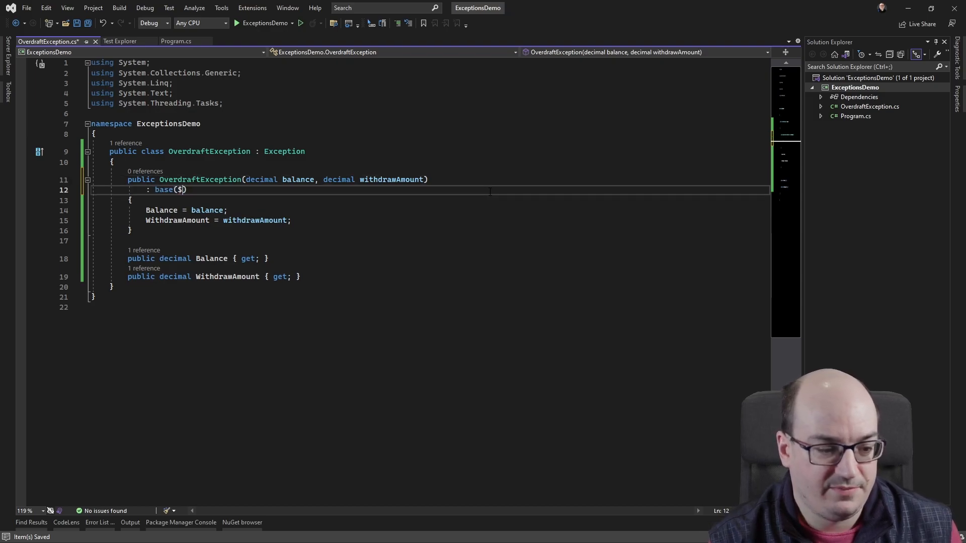
- Pass base the message 'Your withdraw would overdraft your account' with {balance:C} and {withdrawAmount:C}
{"action": "type", "text": "\"Your withdraw would ov"}
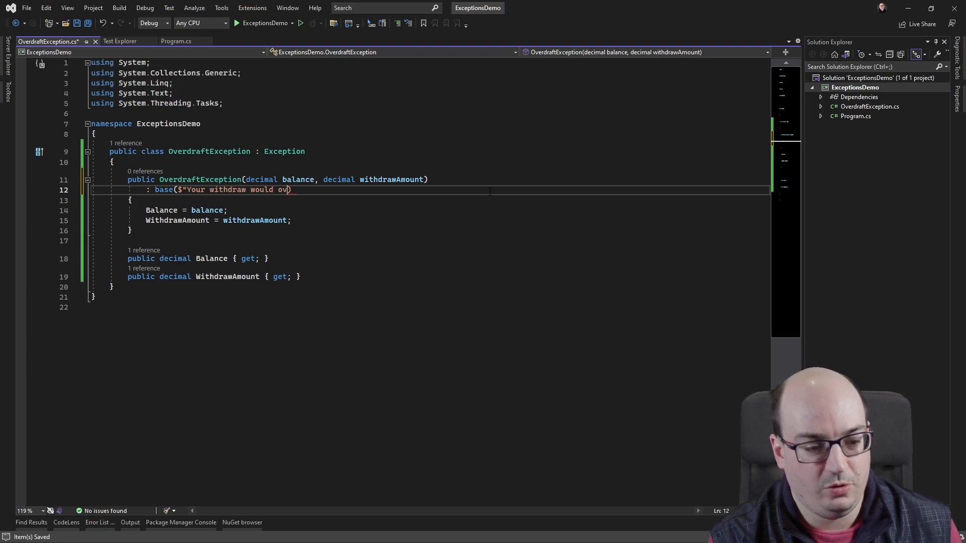
{"action": "type", "text": "erdraft your acco"}
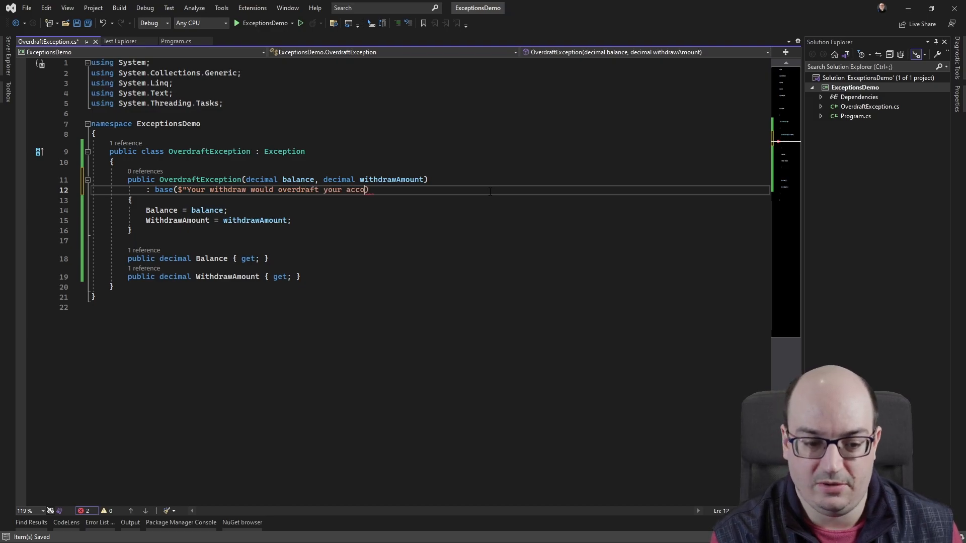
{"action": "type", "text": "unt. Starting balance {"}
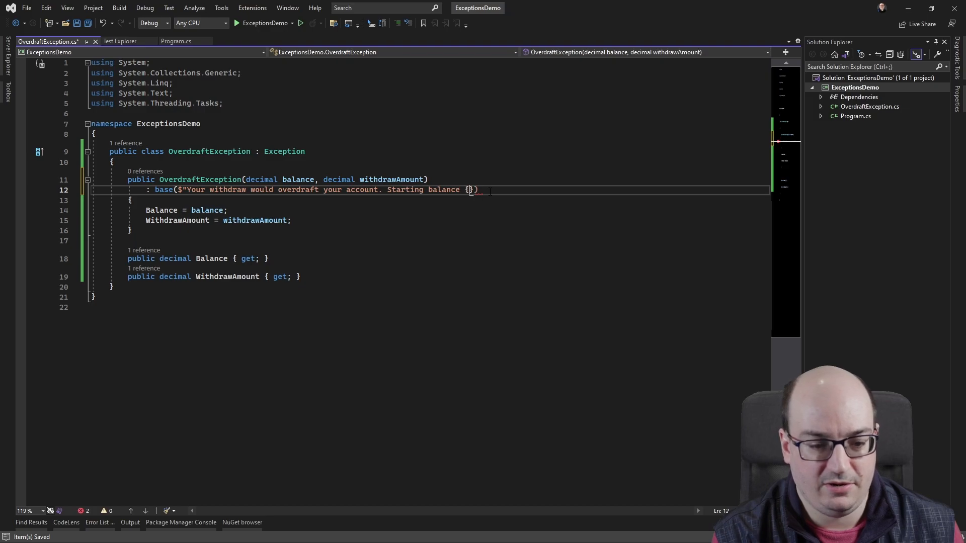
{"action": "type", "text": "balance"}
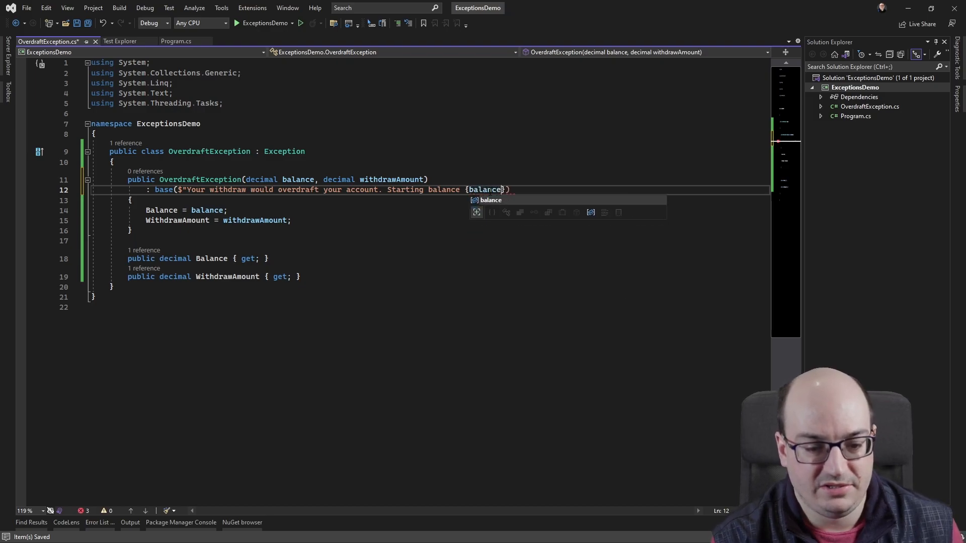
{"action": "type", "text": ":C"}
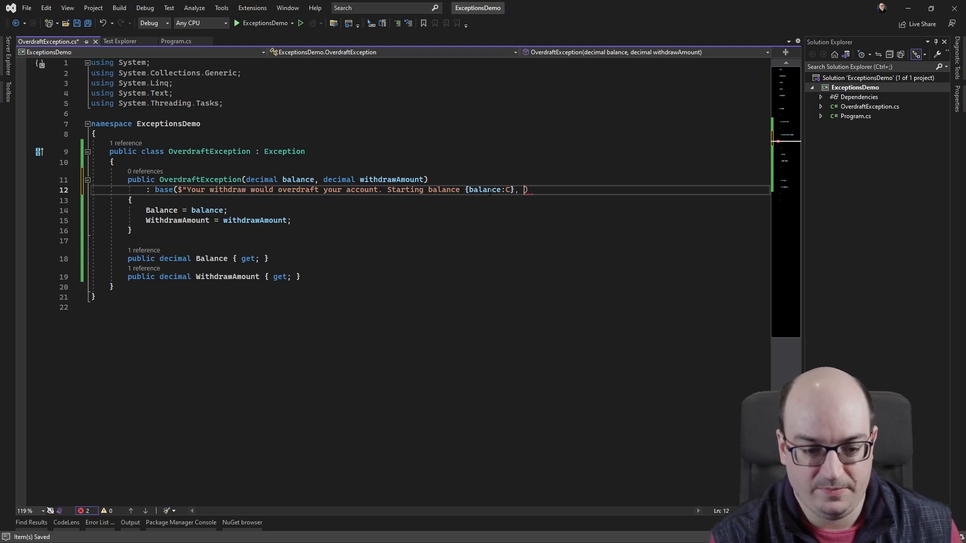
{"action": "type", "text": "withdraw amount: {withdrawAmount:C"}
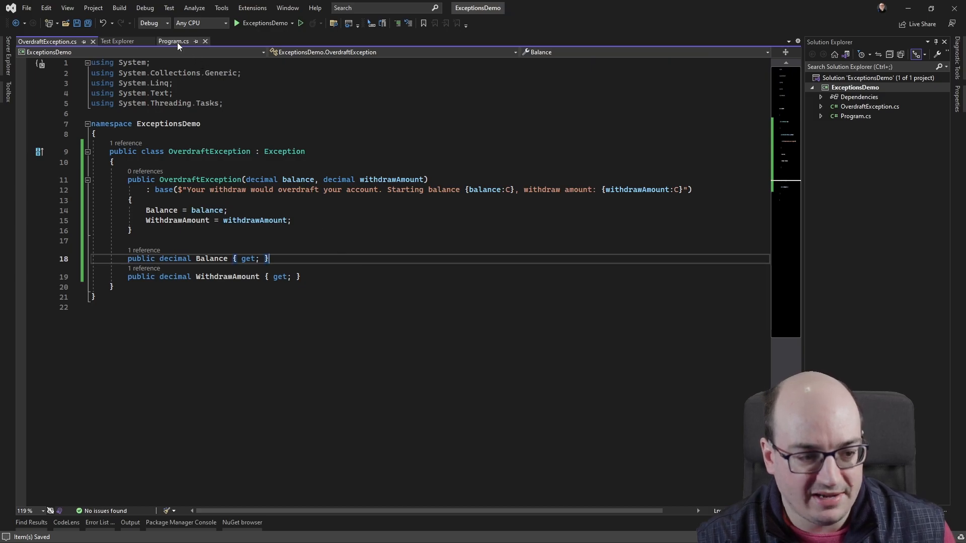
- In Program.cs, throw OverdraftException with balance and withdrawAmount as arguments
{"action": "left_click", "coordinate": [173, 41]}
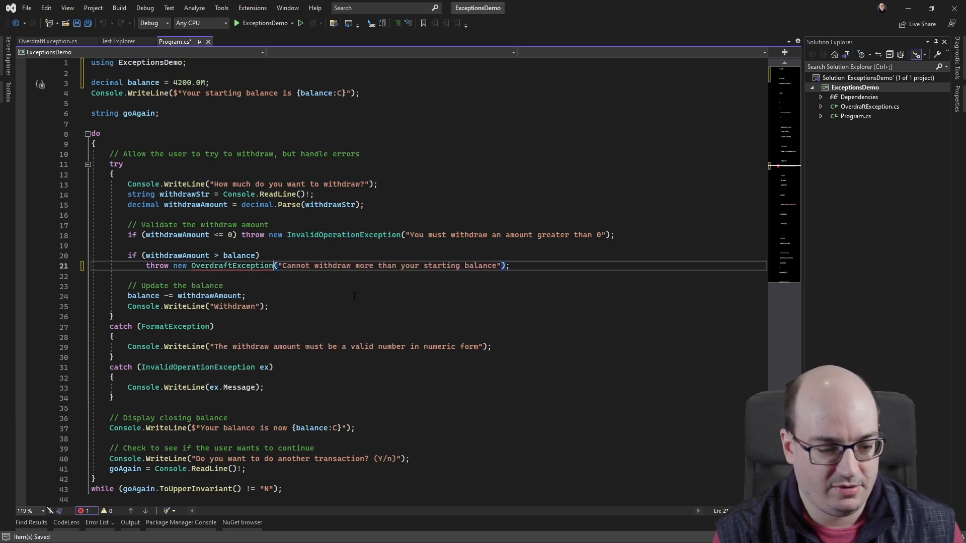
{"action": "mouse_move", "coordinate": [233, 265]}
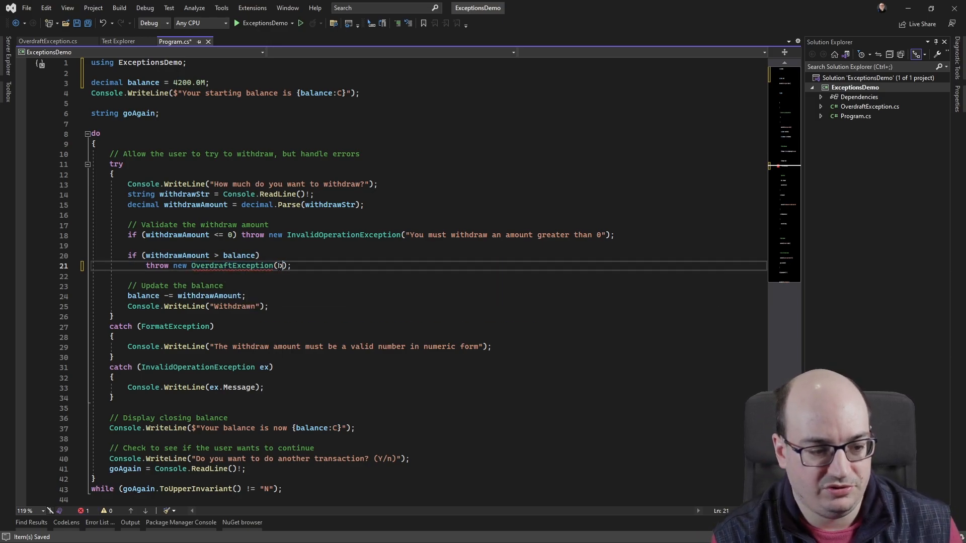
{"action": "type", "text": "alance,"}
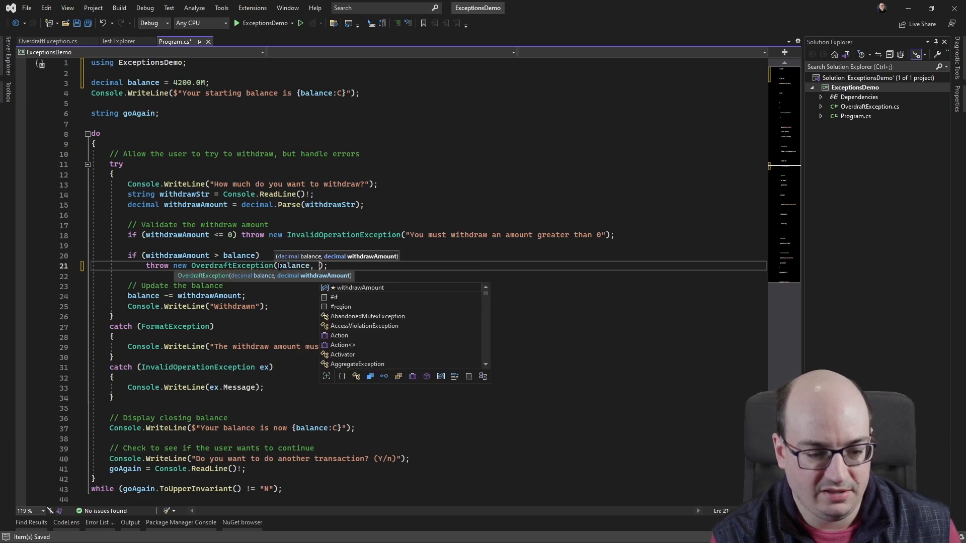
{"action": "type", "text": "withdrawAmount"}
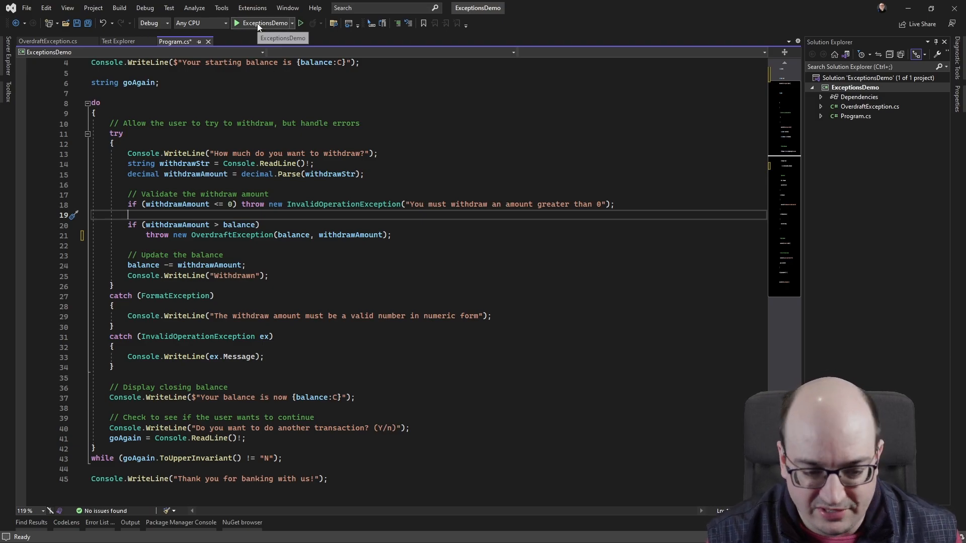
- Run the app, withdraw 5000, inspect the unhandled OverdraftException's details, then stop debugging
{"action": "left_click", "coordinate": [236, 23]}
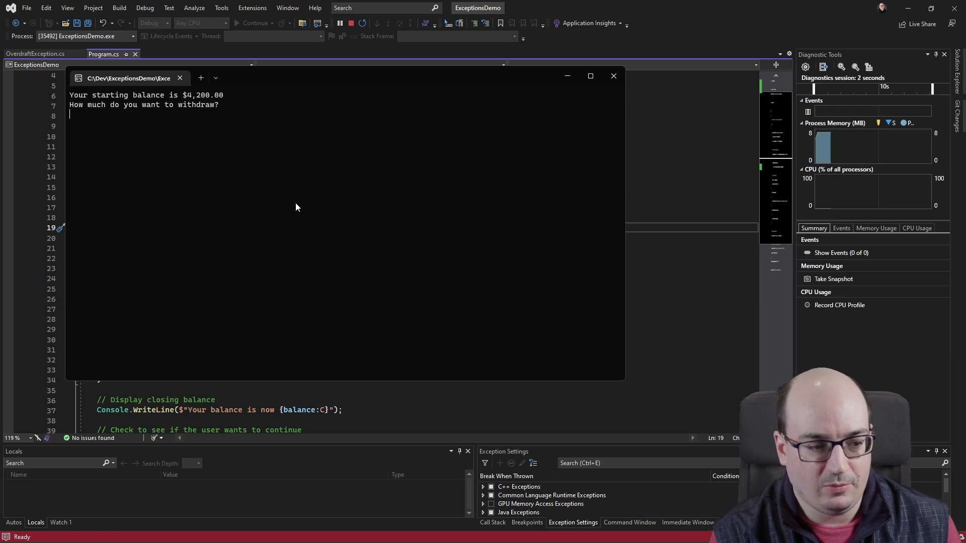
{"action": "type", "text": "5000"}
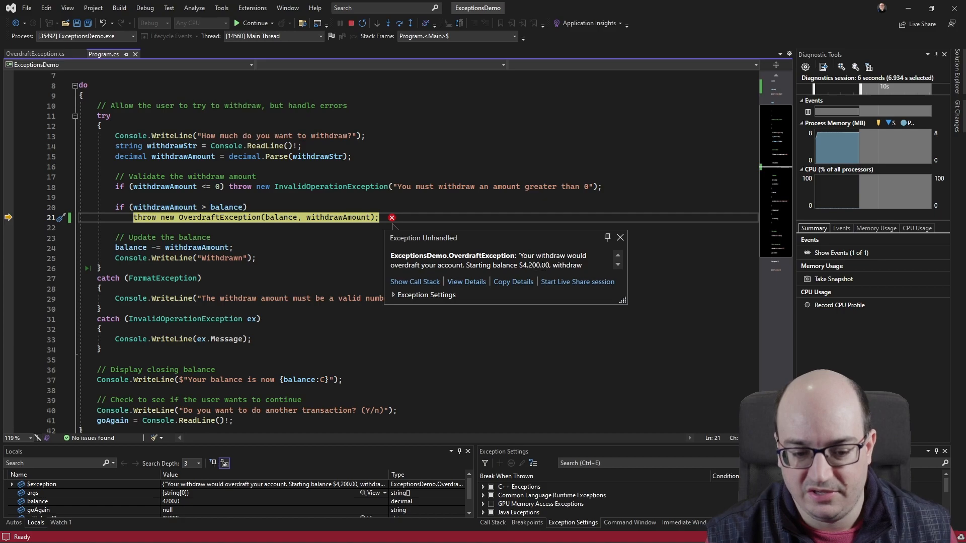
{"action": "left_click", "coordinate": [617, 266]}
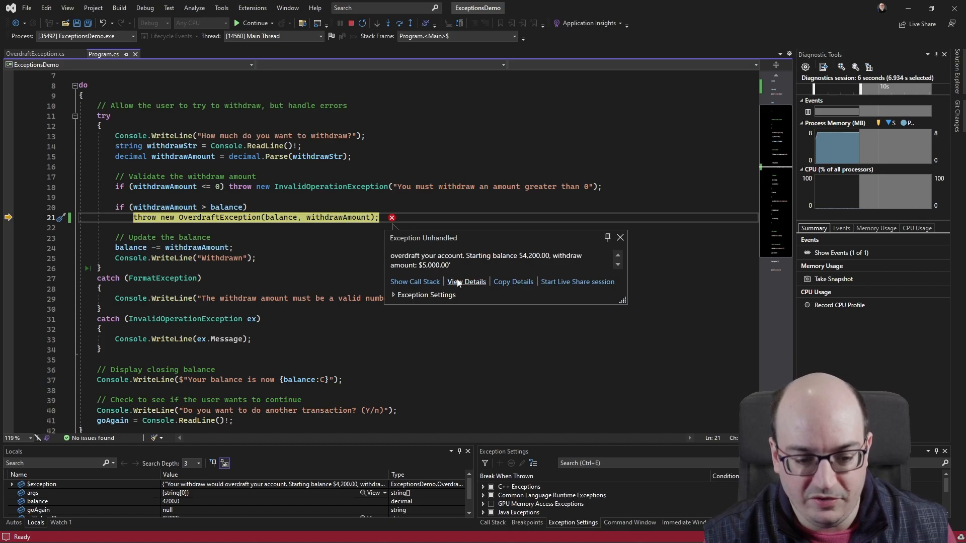
{"action": "left_click", "coordinate": [467, 281]}
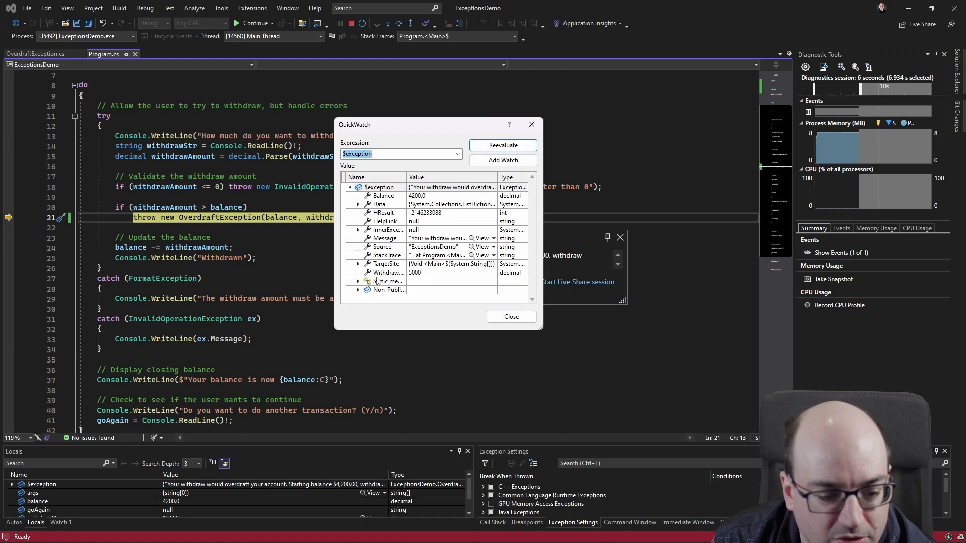
{"action": "left_click", "coordinate": [379, 187]}
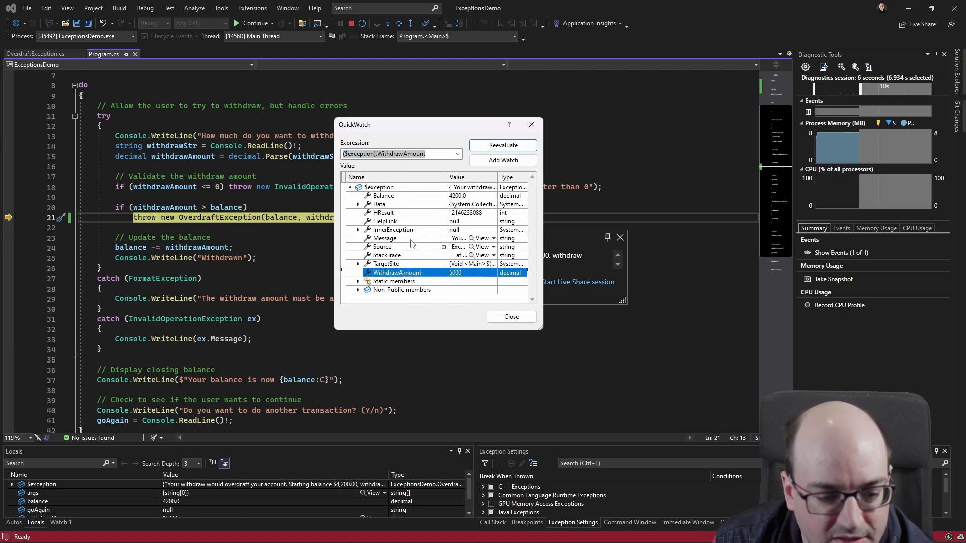
{"action": "left_click", "coordinate": [383, 195]}
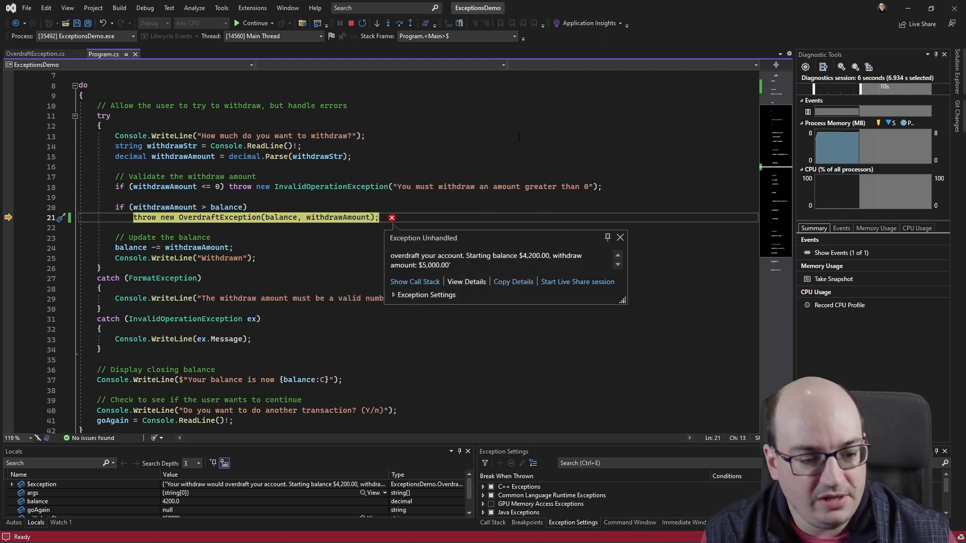
{"action": "left_click", "coordinate": [343, 23]}
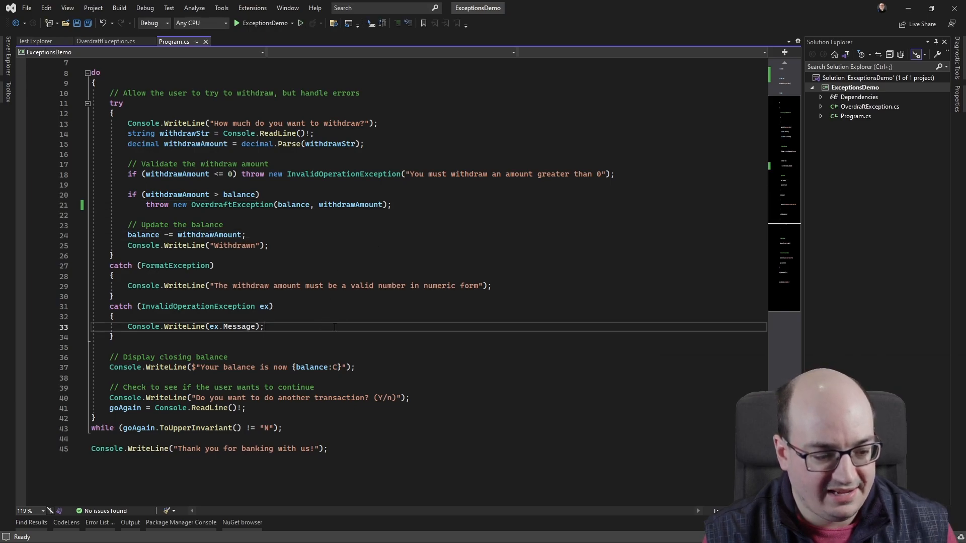
- Add a catch (OverdraftException ex) block printing ex.Message, and start a debug run
{"action": "type", "text": "catch"}
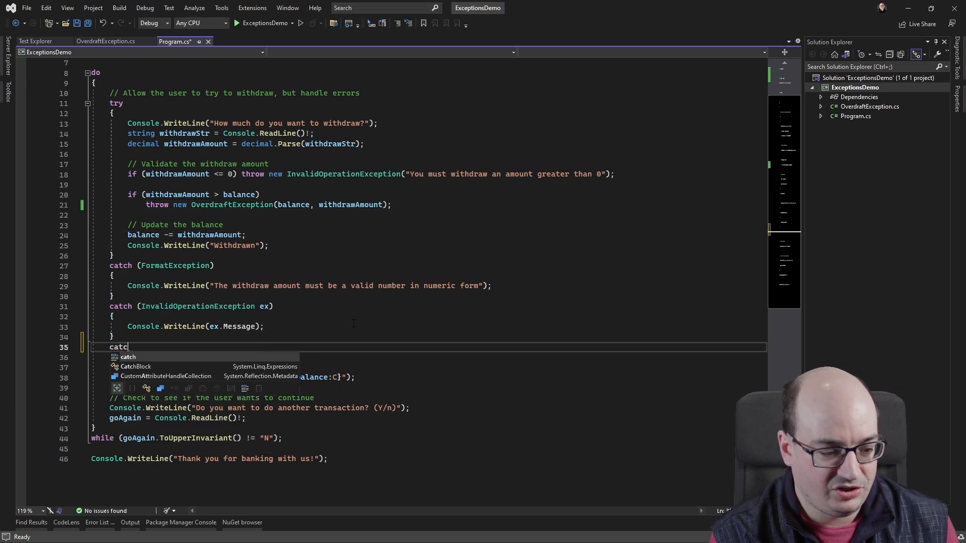
{"action": "type", "text": "h (OverdraftException)"}
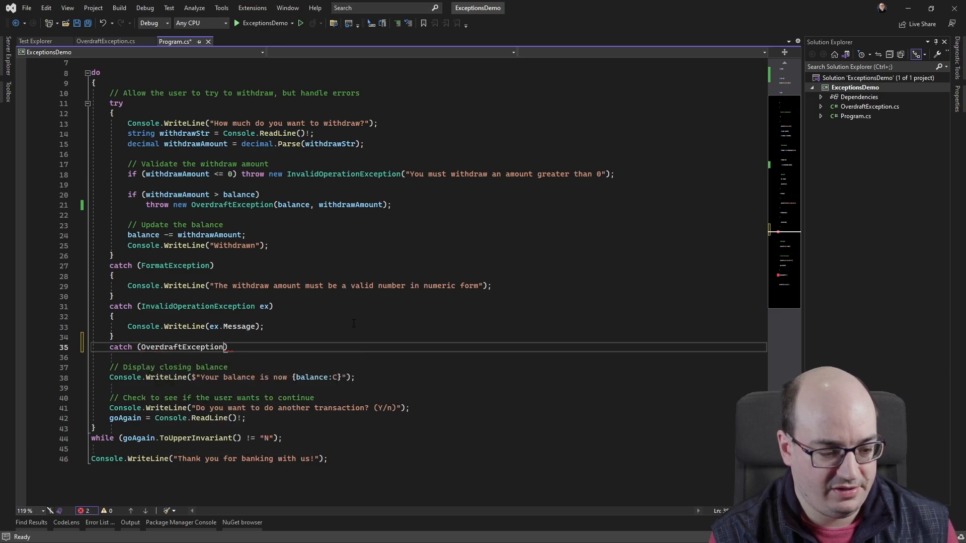
{"action": "type", "text": "ex"}
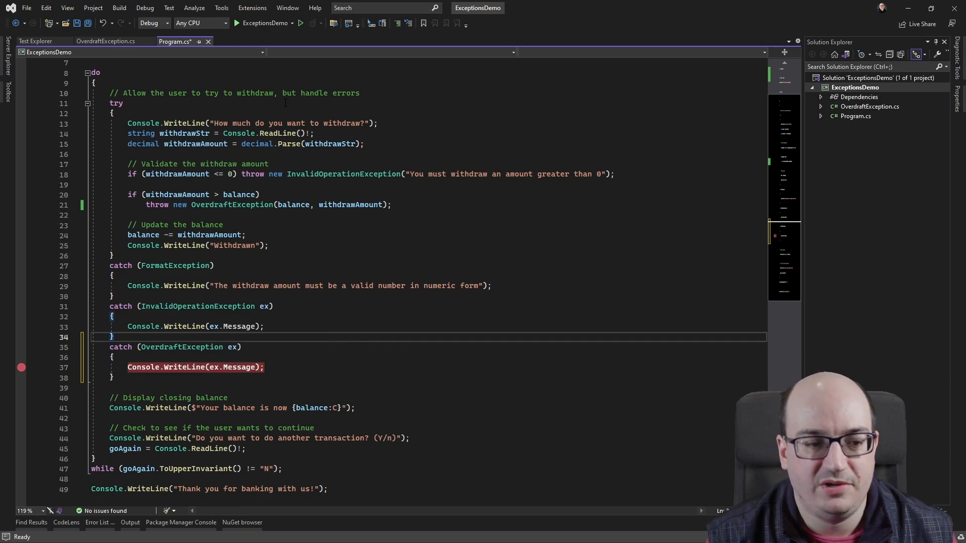
{"action": "left_click", "coordinate": [236, 22]}
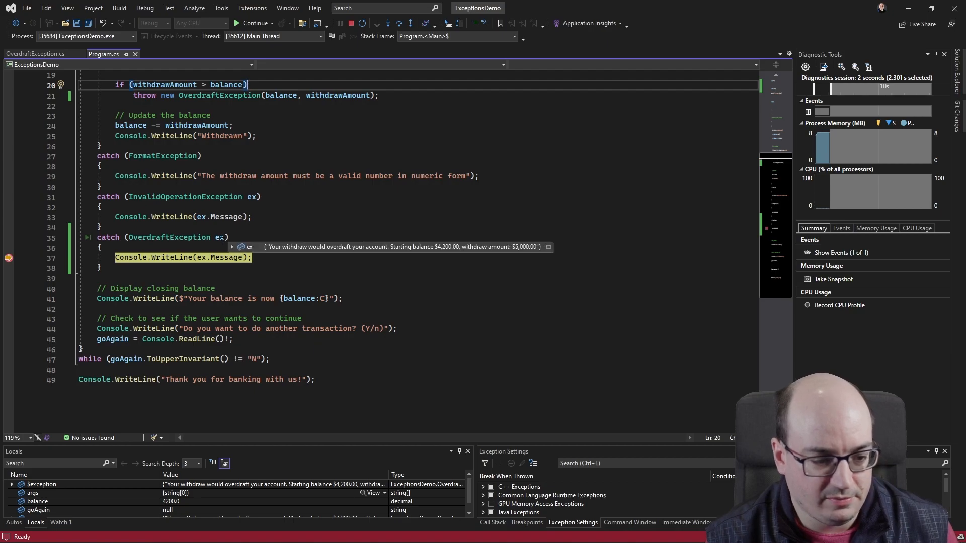
{"action": "mouse_move", "coordinate": [510, 253]}
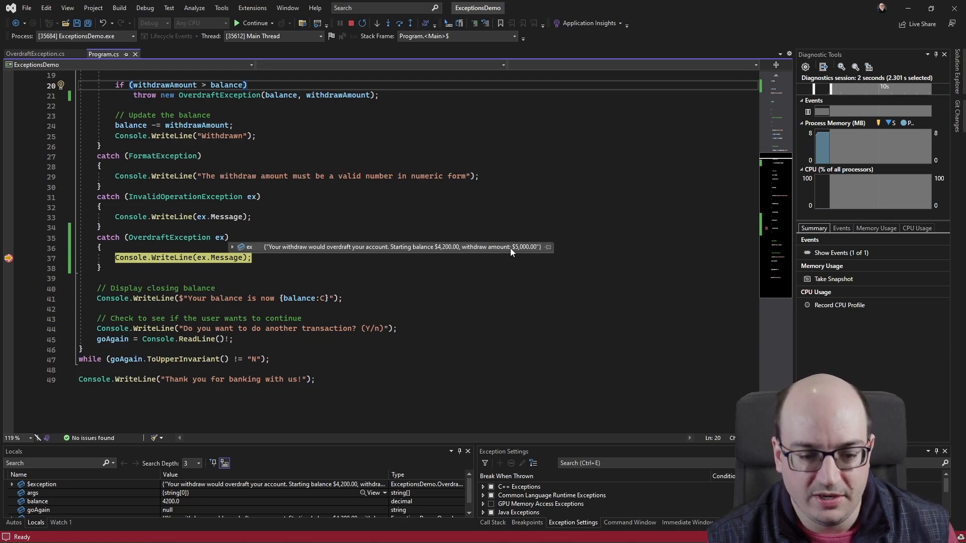
{"action": "mouse_move", "coordinate": [434, 252]}
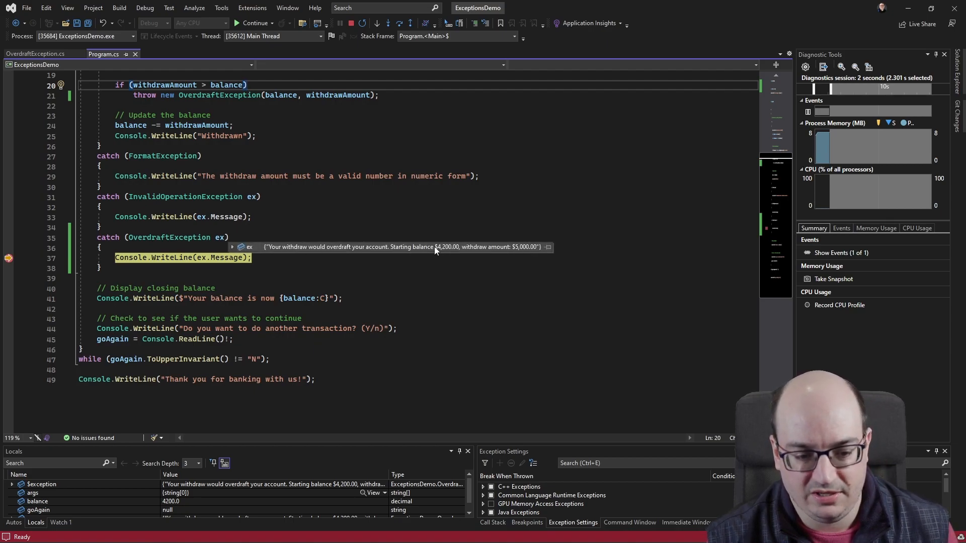
{"action": "mouse_move", "coordinate": [460, 254]}
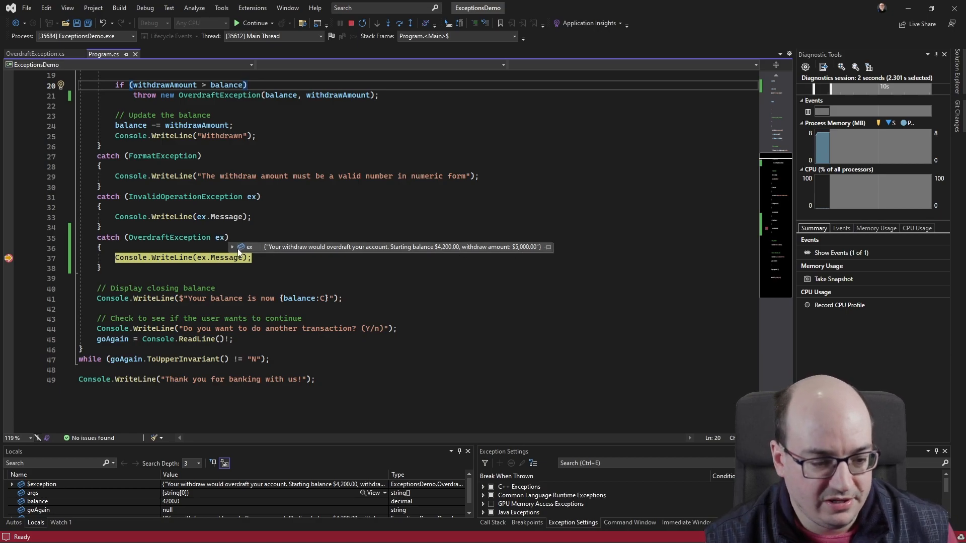
- Stop debugging after confirming the caught $4,200/$5,000 overdraft message
{"action": "left_click", "coordinate": [233, 247]}
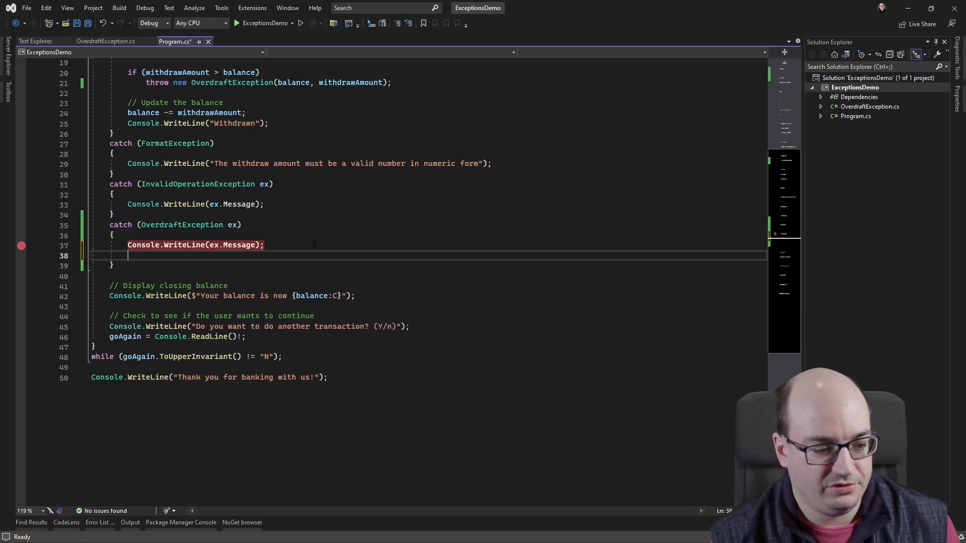
- Add Console.WriteLine(ex.Balance - ex.WithdrawAmount) below the message line in the handler
{"action": "type", "text": "Console.WriteLine();"}
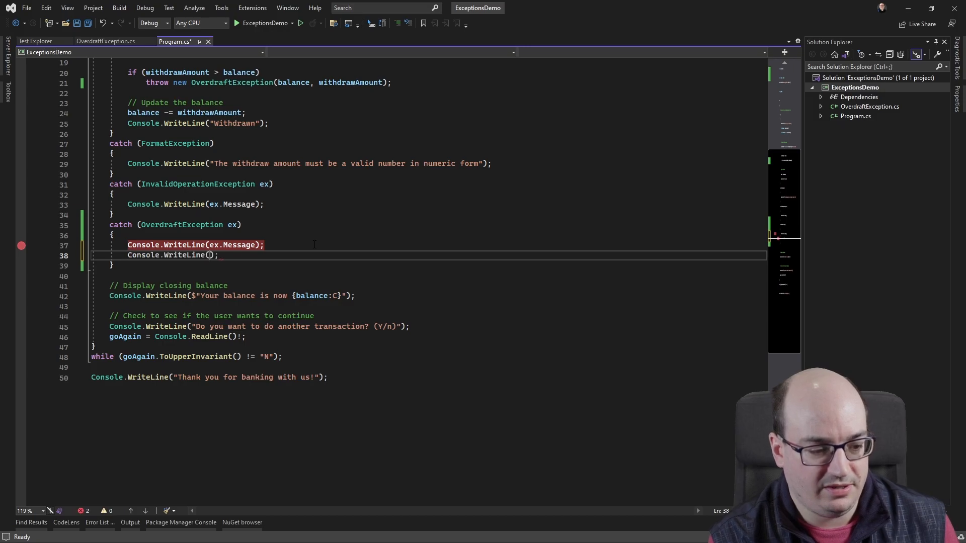
{"action": "type", "text": "ex."}
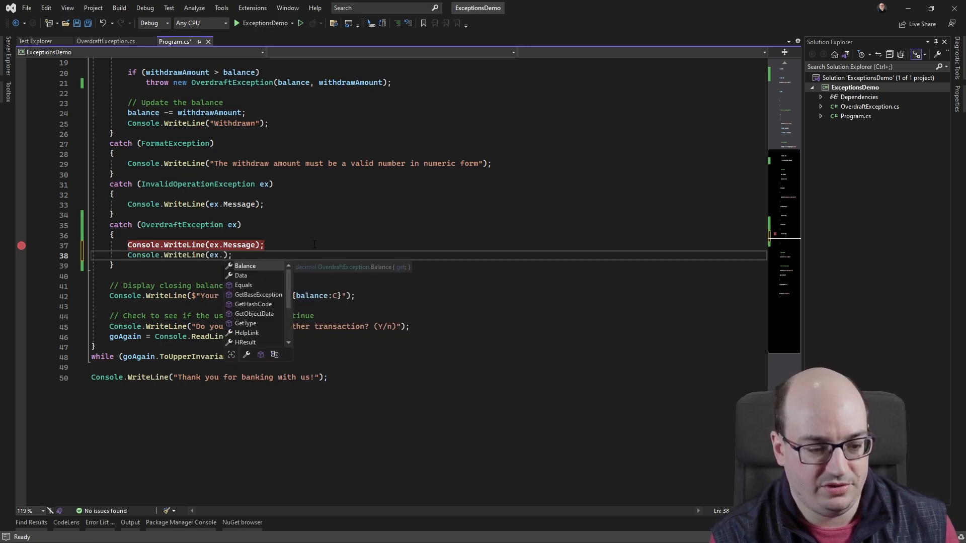
{"action": "type", "text": "Balance"}
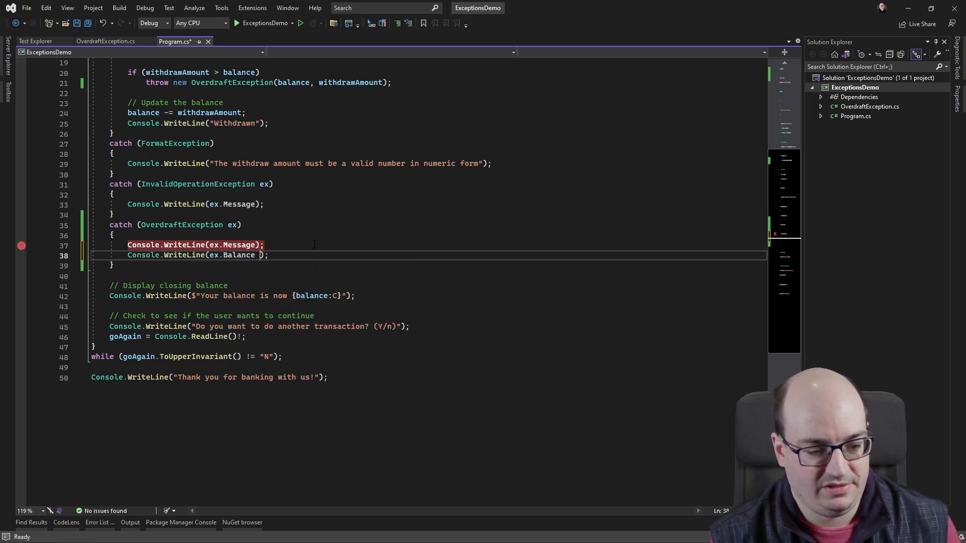
{"action": "type", "text": "+"}
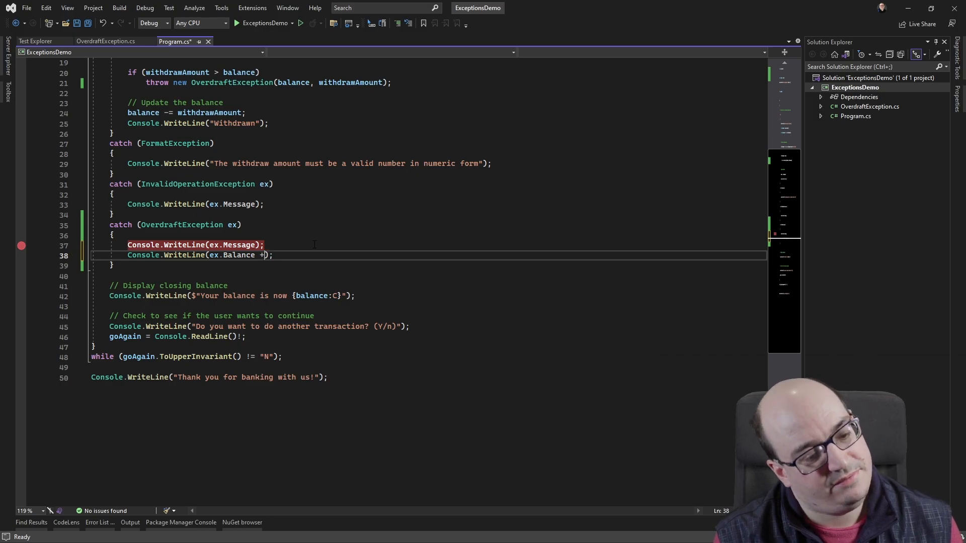
{"action": "key", "text": "Backspace"}
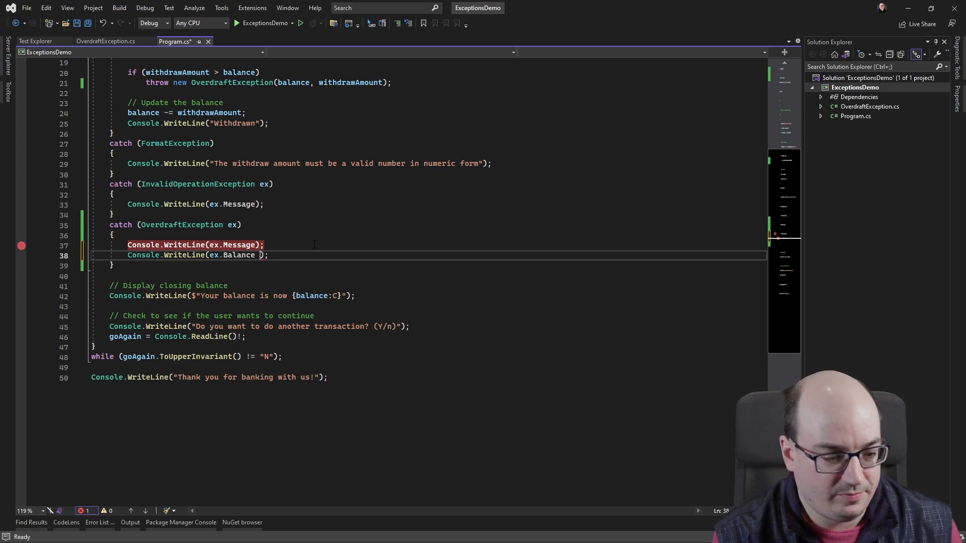
{"action": "type", "text": "- ex.WithdrawAmount"}
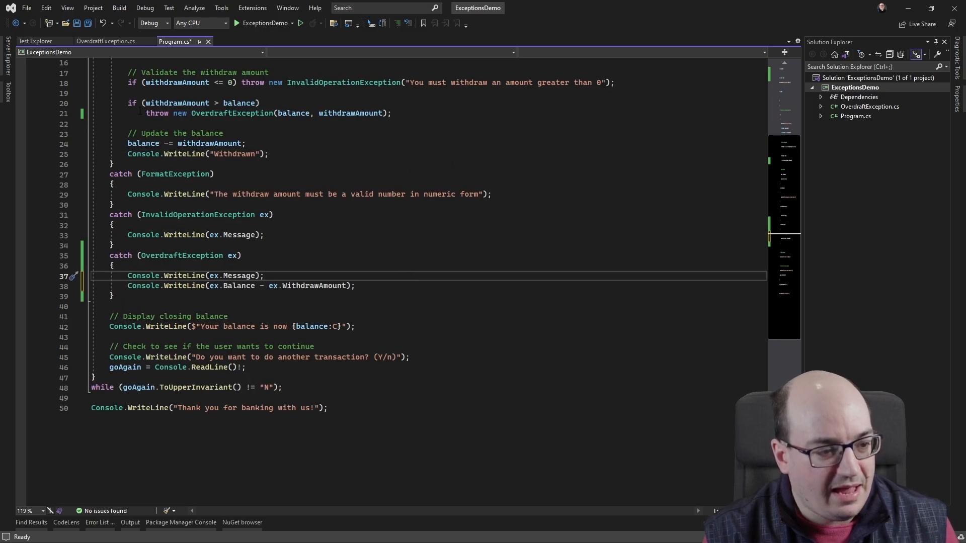
- In OverdraftException.cs, delete the constructor and make Balance an init property
{"action": "left_click", "coordinate": [105, 41]}
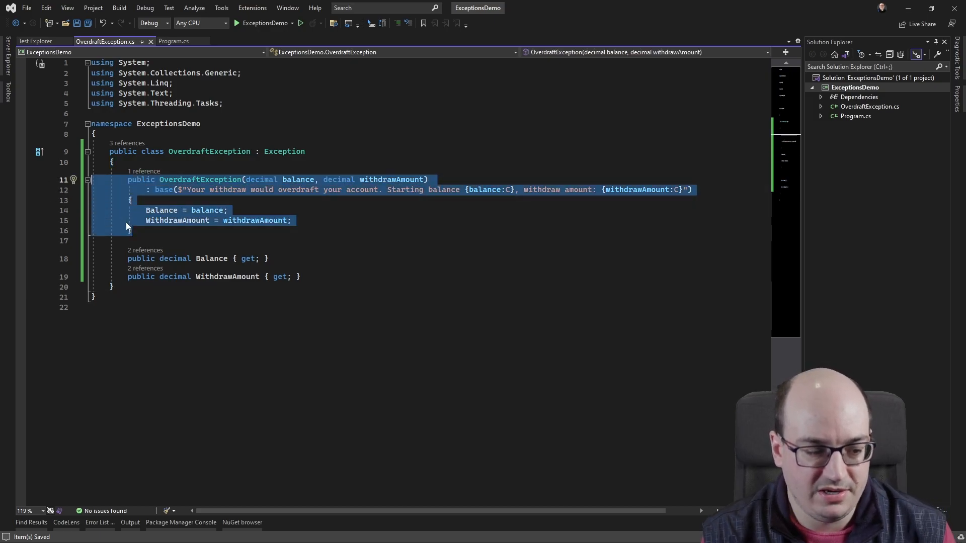
{"action": "key", "text": "Delete"}
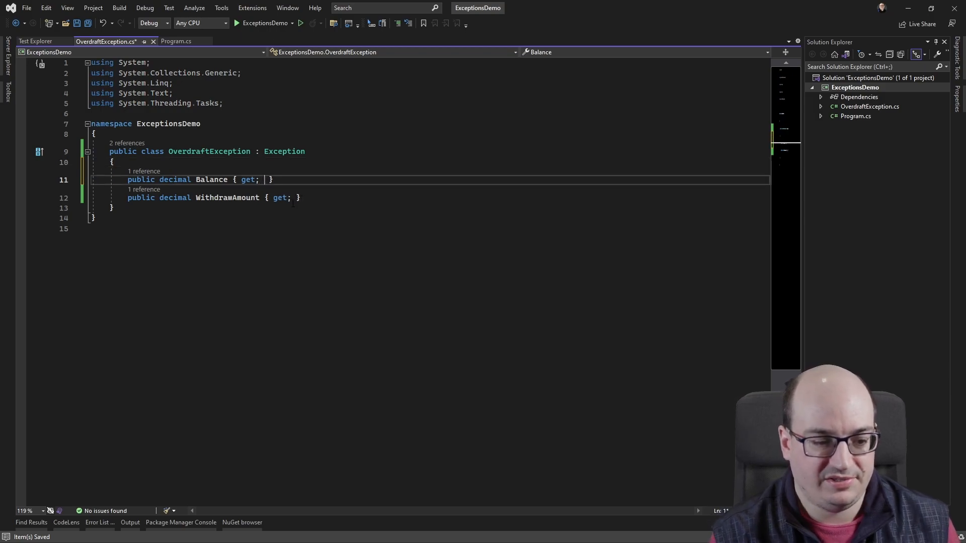
{"action": "type", "text": "init;"}
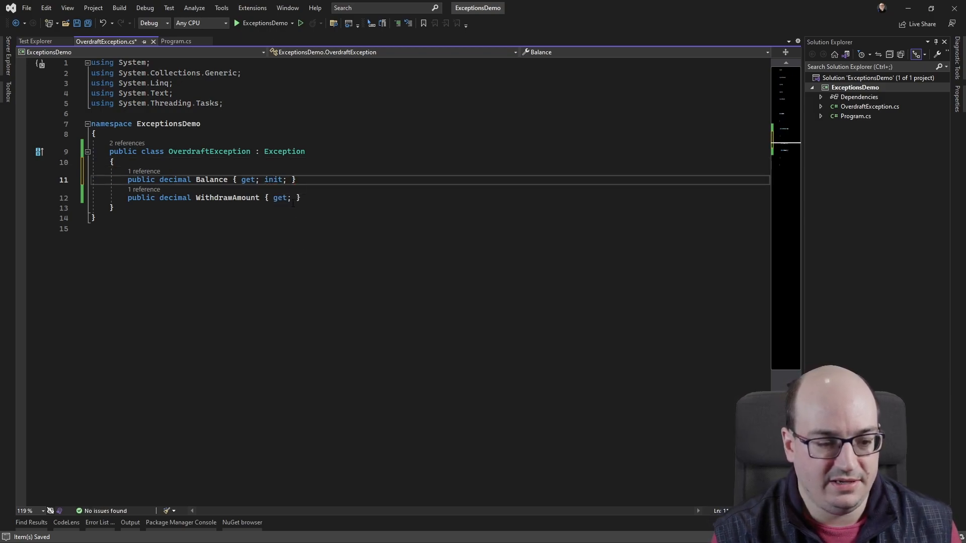
- Make WithdrawAmount a required init property and save OverdraftException.cs
{"action": "left_click", "coordinate": [247, 198]}
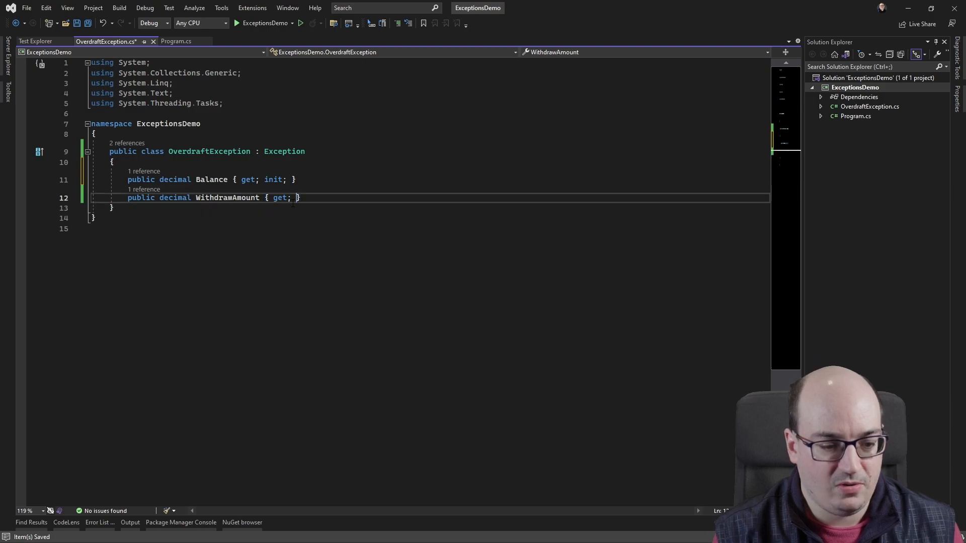
{"action": "type", "text": "init;"}
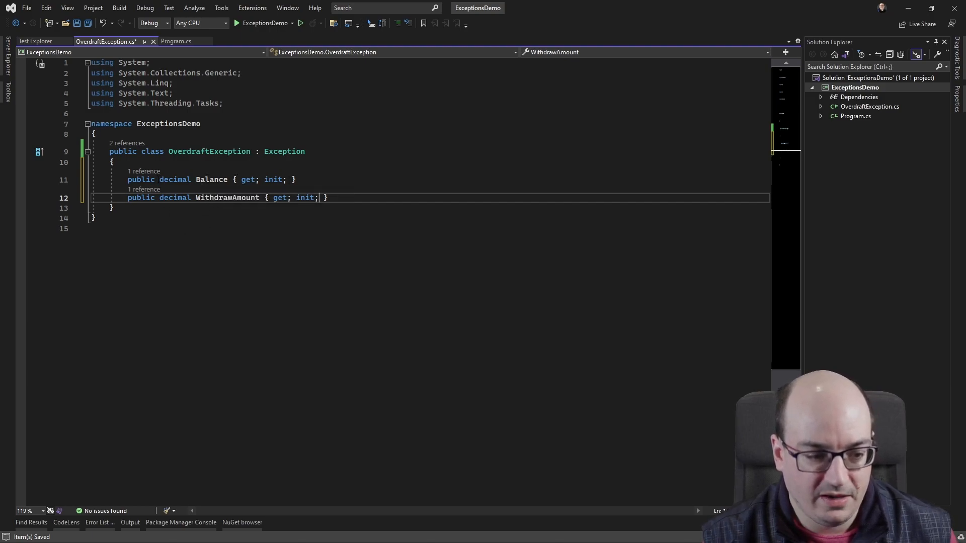
{"action": "type", "text": "required"}
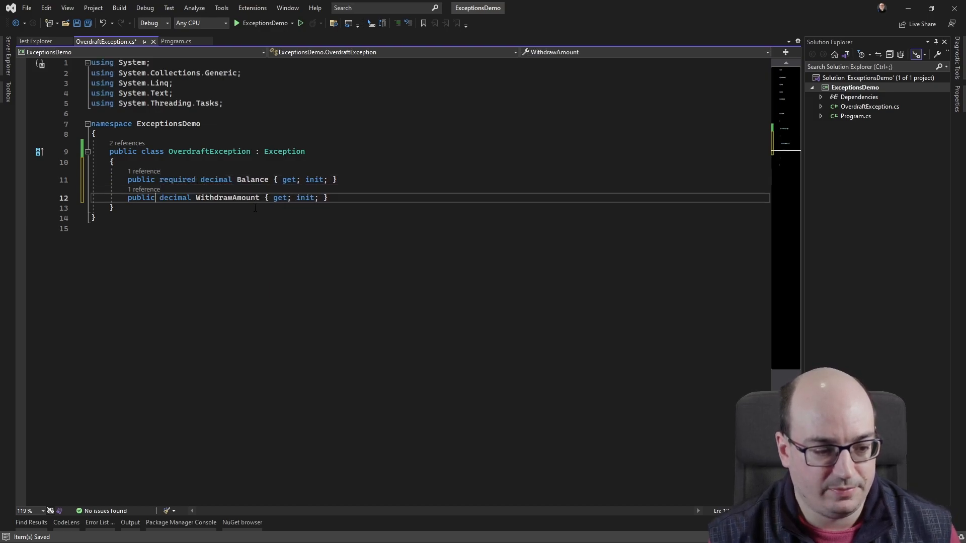
{"action": "type", "text": "required"}
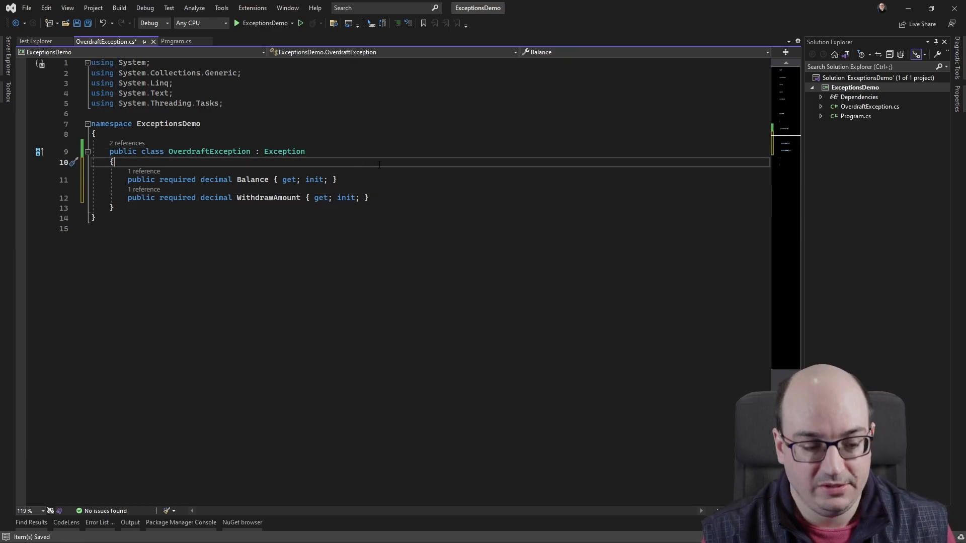
{"action": "key", "text": "ctrl+s"}
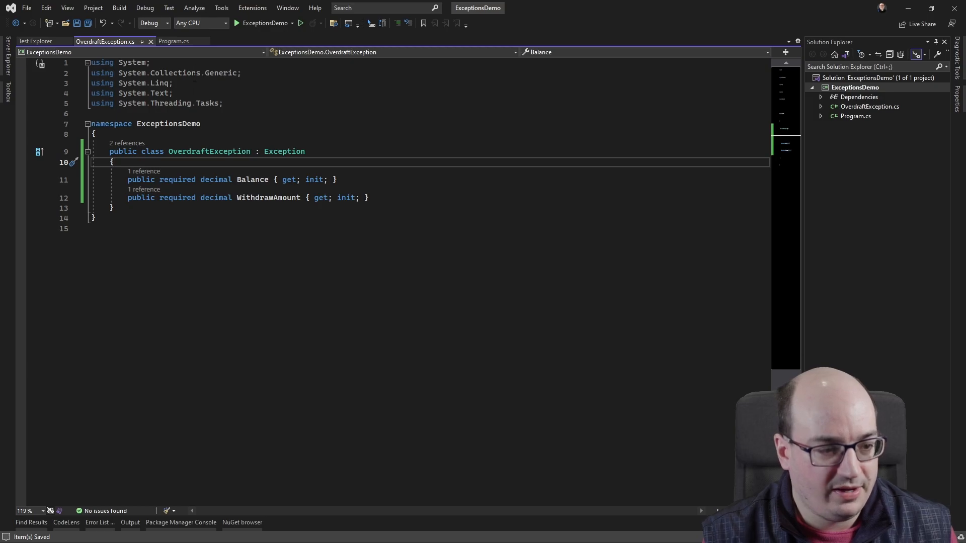
{"action": "mouse_move", "coordinate": [173, 42]}
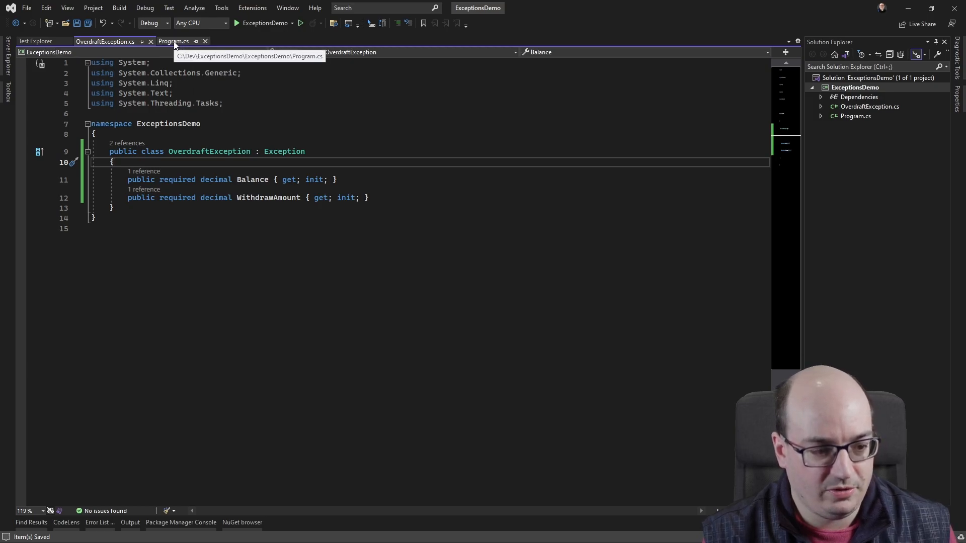
- In Program.cs, give the OverdraftException throw an initializer setting Balance and WithdrawAmount
{"action": "left_click", "coordinate": [173, 41]}
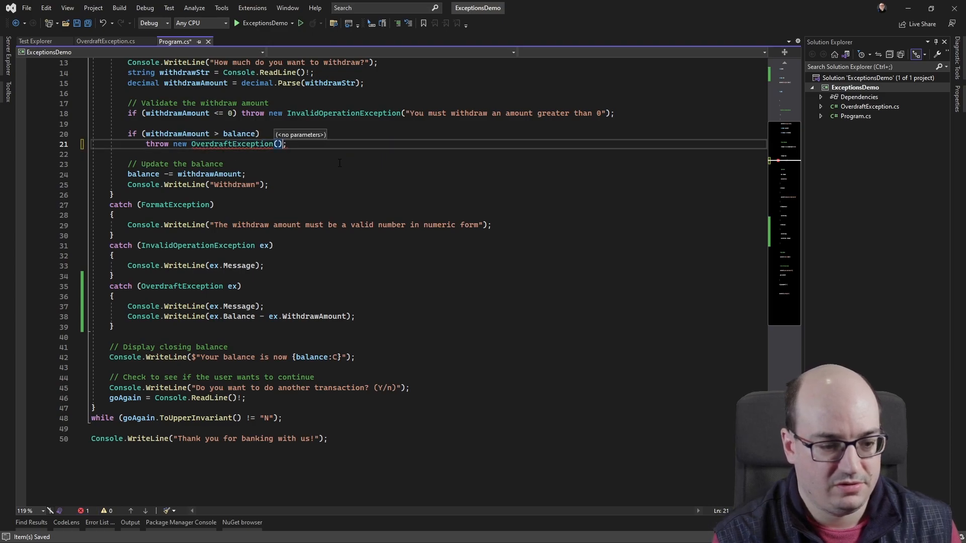
{"action": "type", "text": "{ Balance= balance }"}
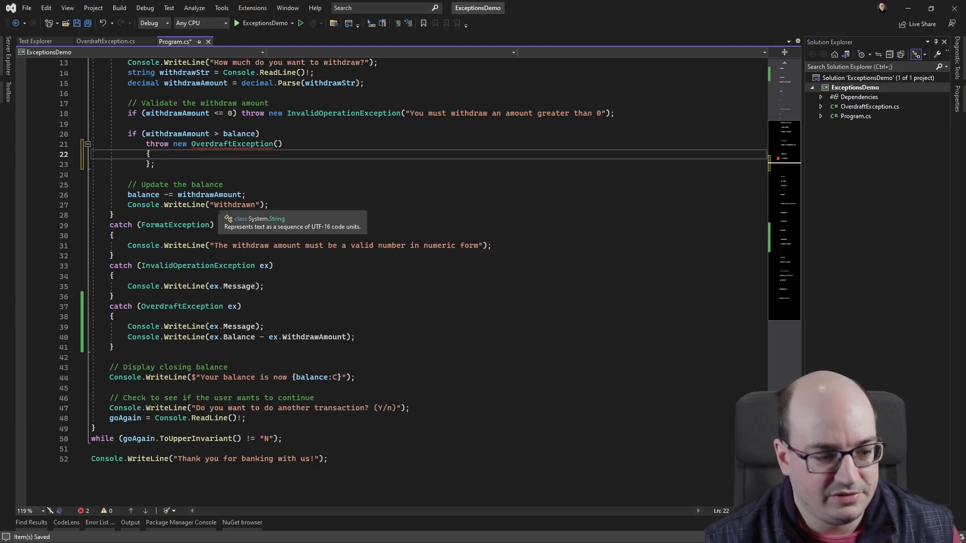
{"action": "type", "text": "Balance ="}
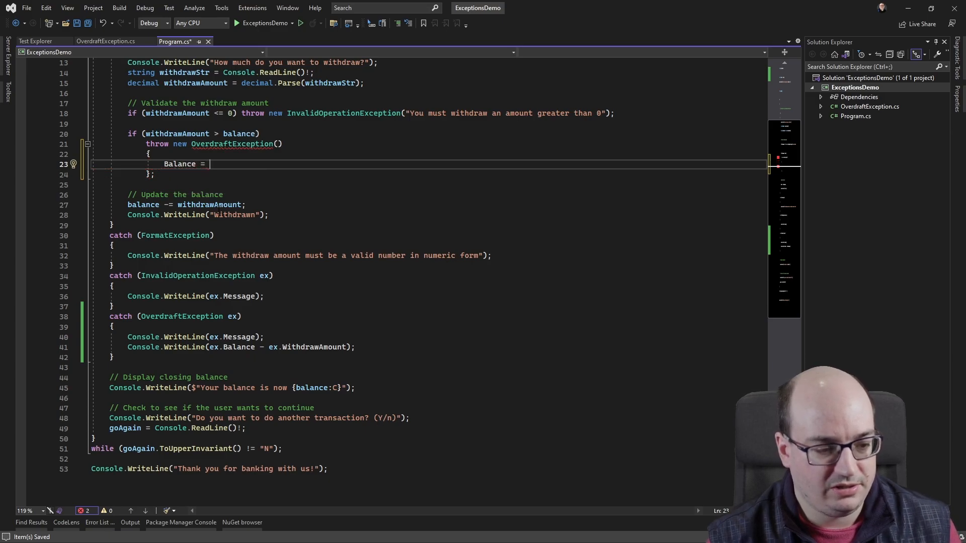
{"action": "type", "text": "ba"}
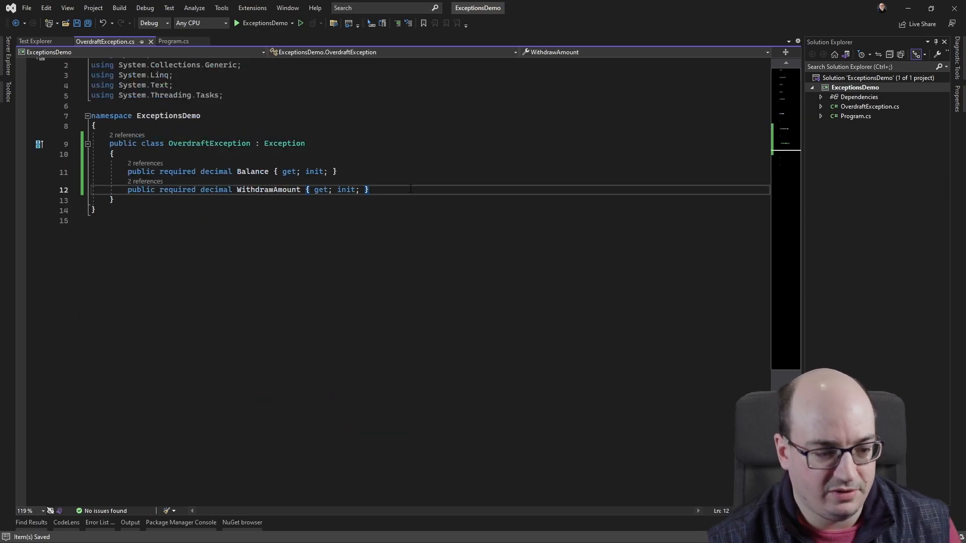
- Override Message as $"This is an overdraft. Withdrew ${WithdrawAmount} with balance of ${Balance}"
{"action": "type", "text": "ov"}
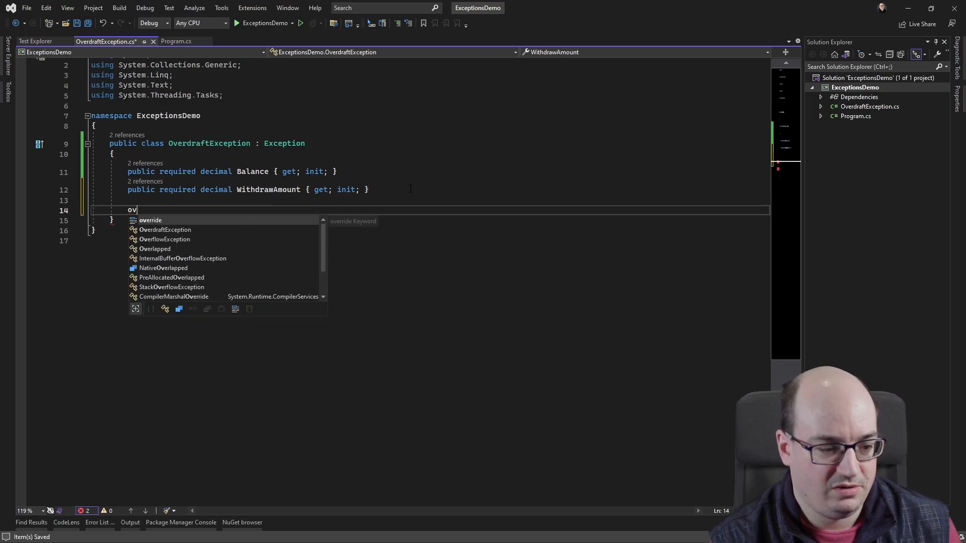
{"action": "type", "text": "public override string Message => base.Message;"}
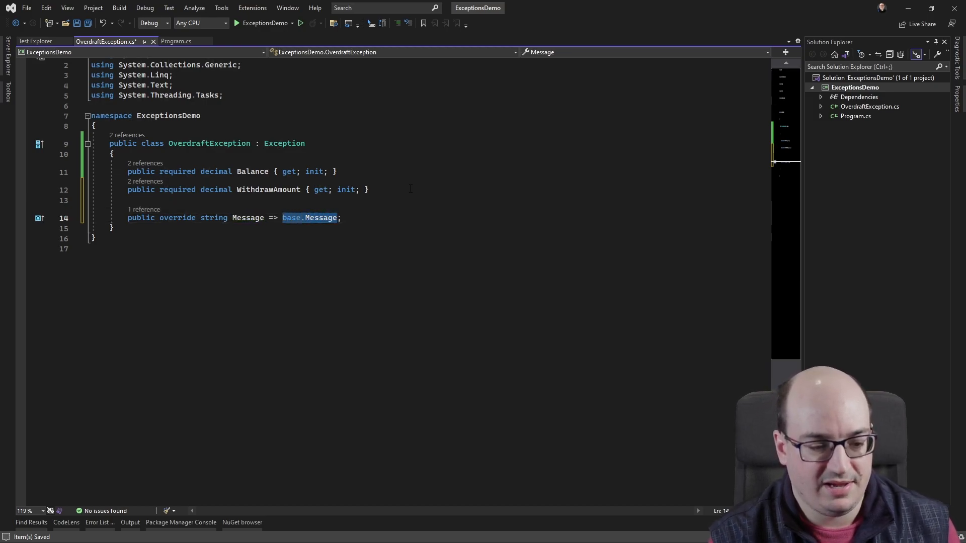
{"action": "type", "text": "$\""}
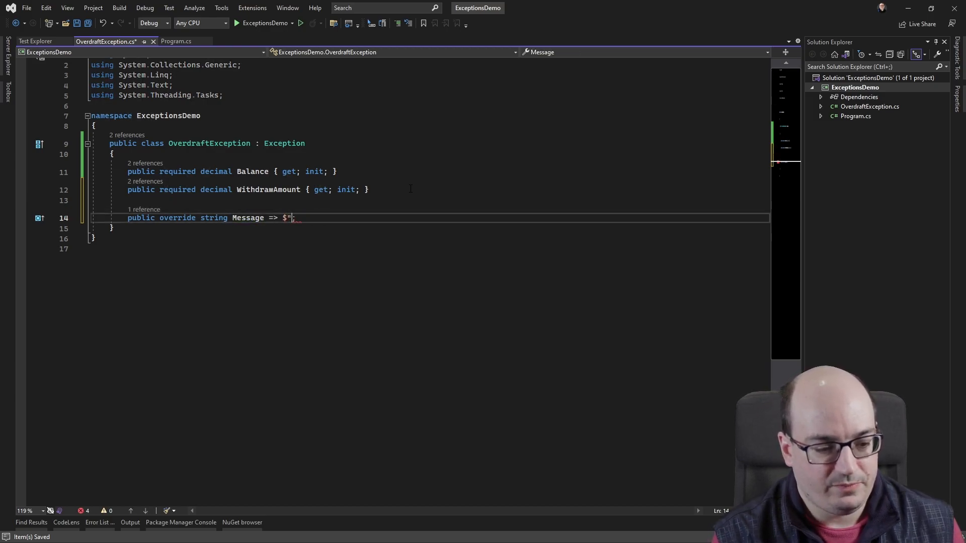
{"action": "type", "text": "This is an overdraft."}
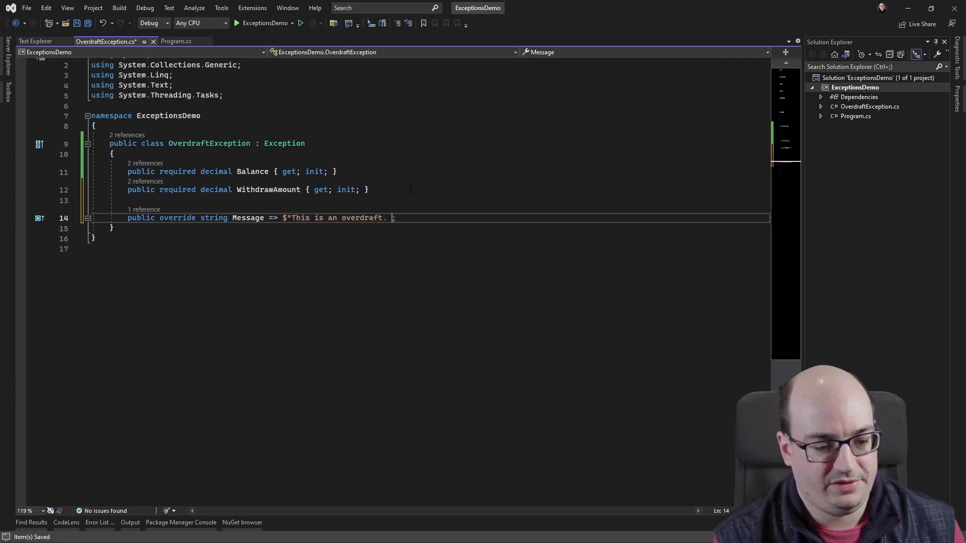
{"action": "type", "text": "Witdrew"}
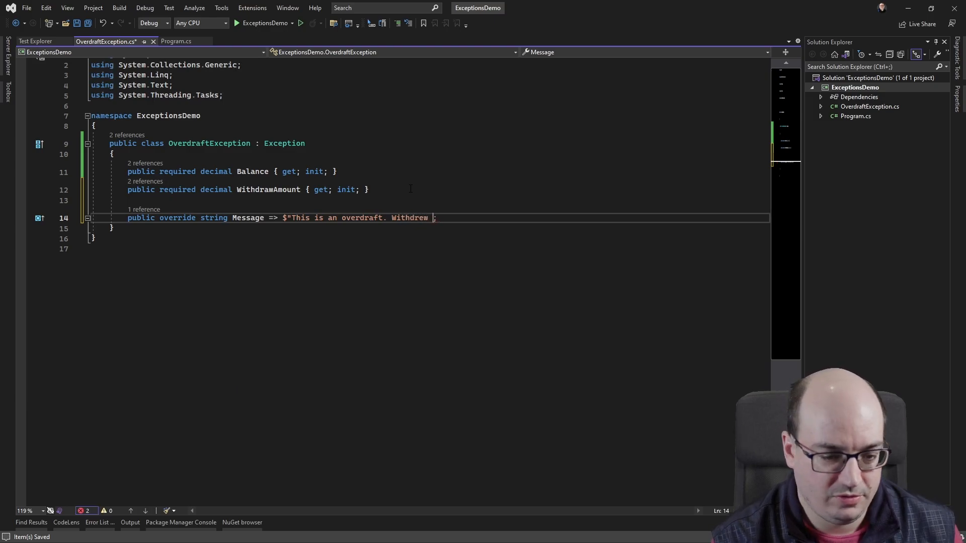
{"action": "type", "text": "${WithdrawAmount} f"}
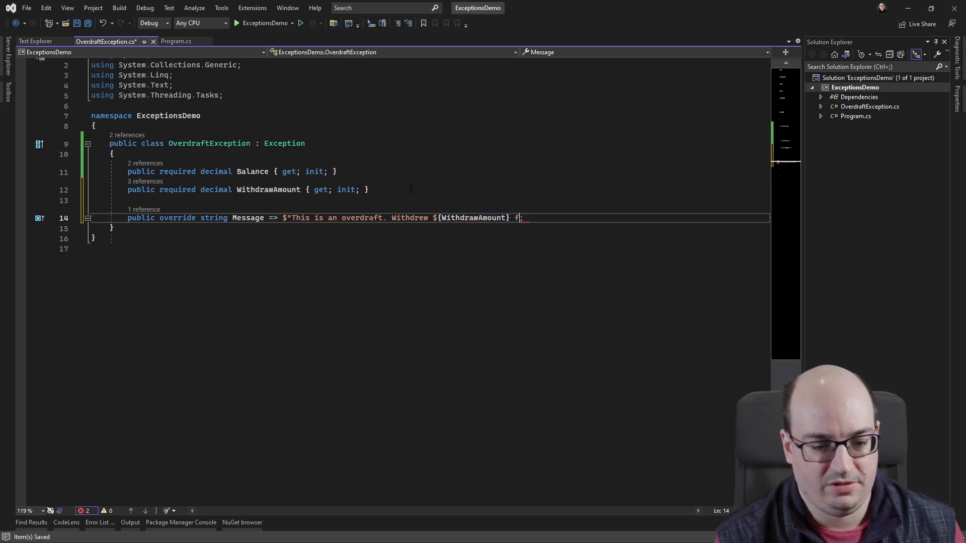
{"action": "type", "text": "with balance of"}
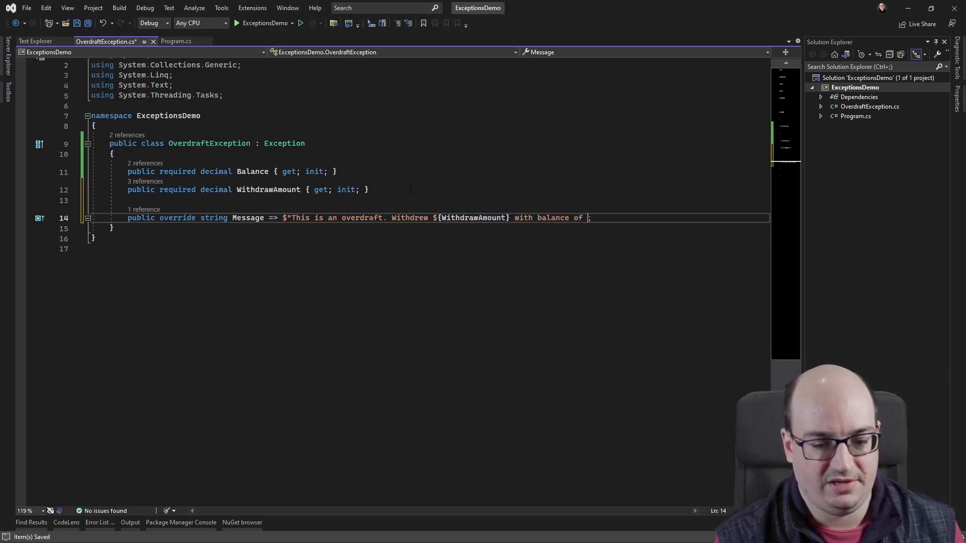
{"action": "type", "text": "${}"}
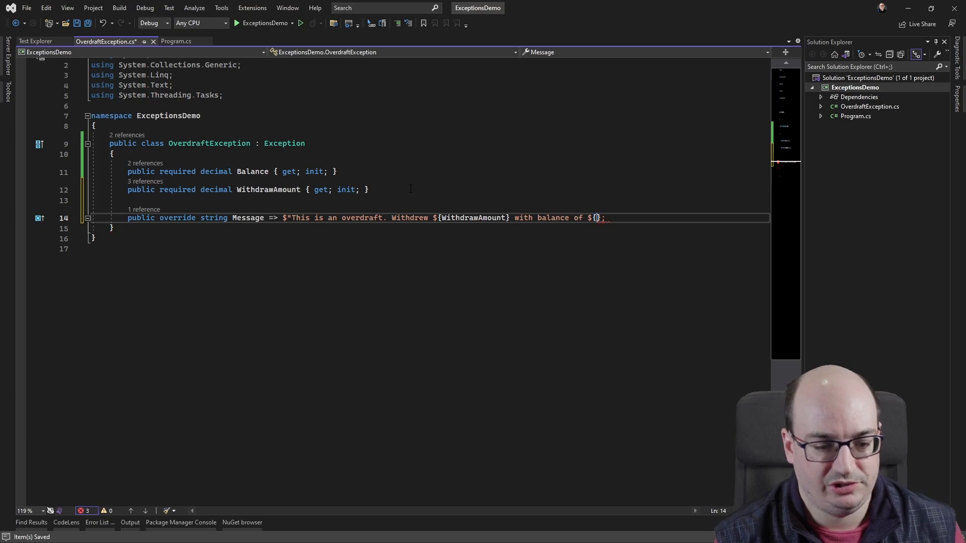
{"action": "type", "text": "Balance"}
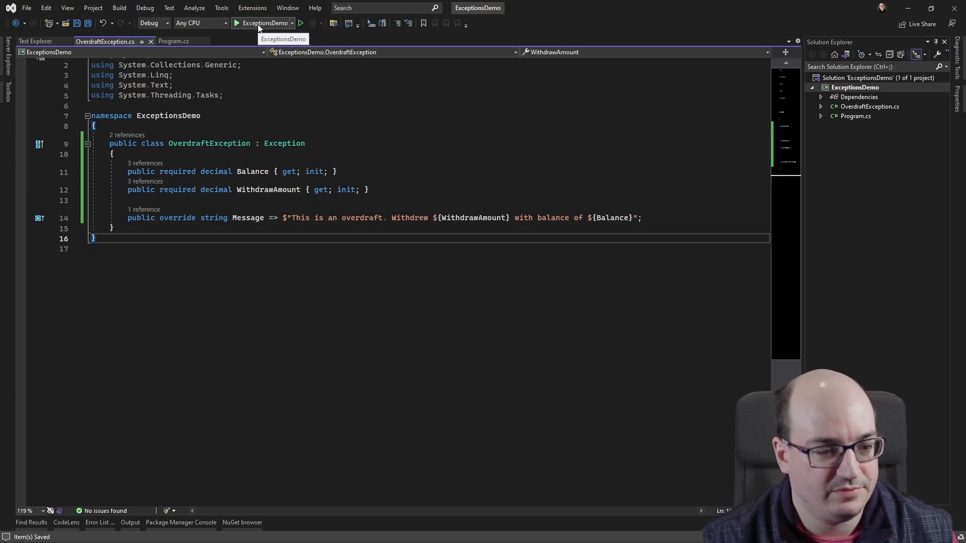
- Start ExceptionsDemo, withdraw 5000, and answer Y to continue after the overdraft message
{"action": "left_click", "coordinate": [238, 23]}
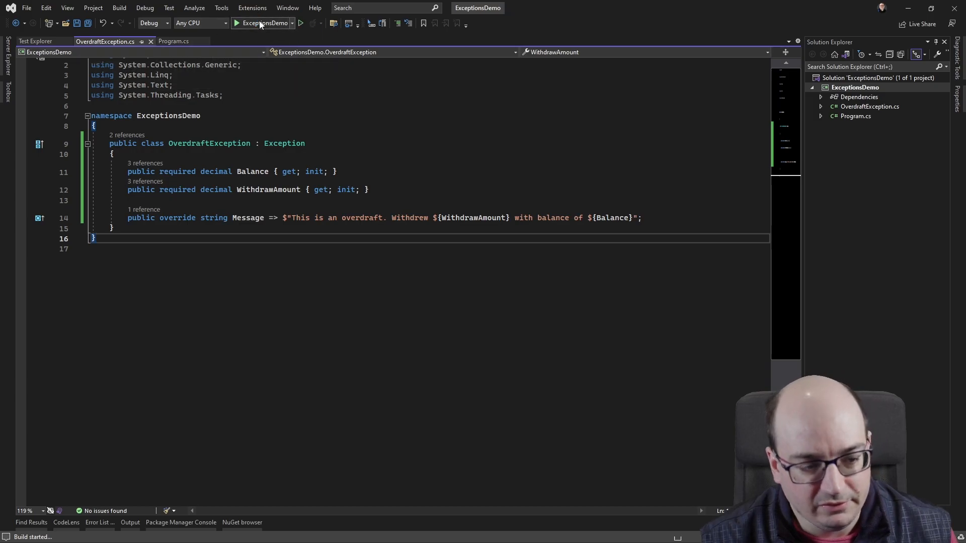
{"action": "left_click", "coordinate": [237, 23]}
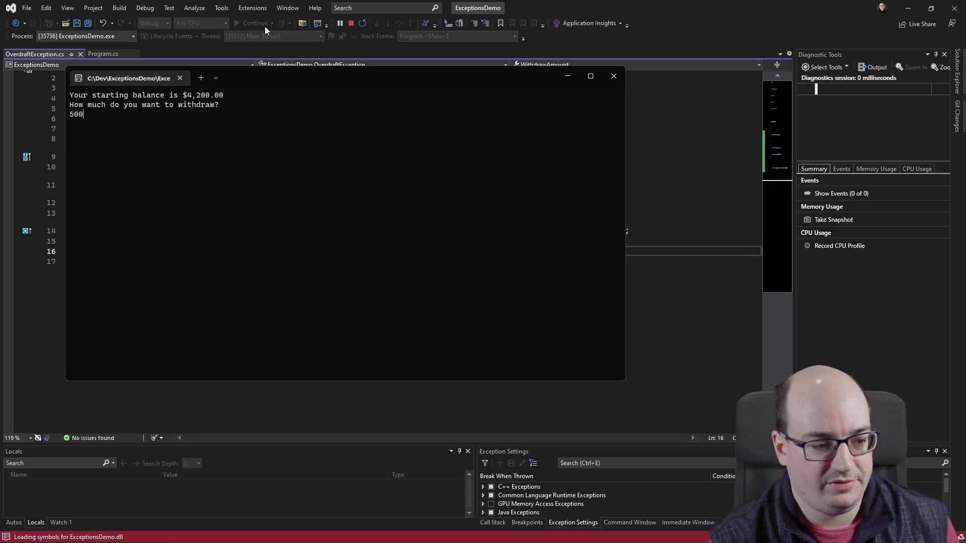
{"action": "key", "text": "enter"}
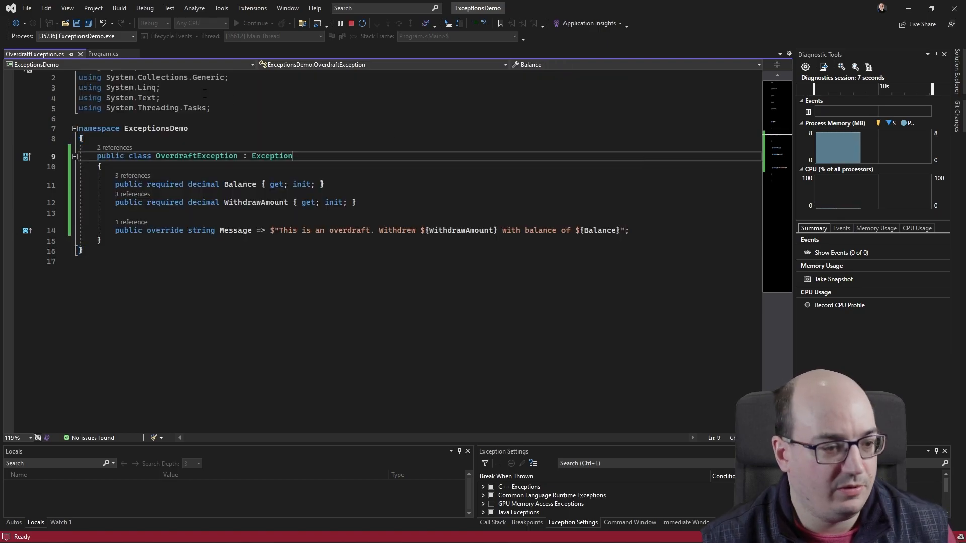
{"action": "left_click", "coordinate": [104, 54]}
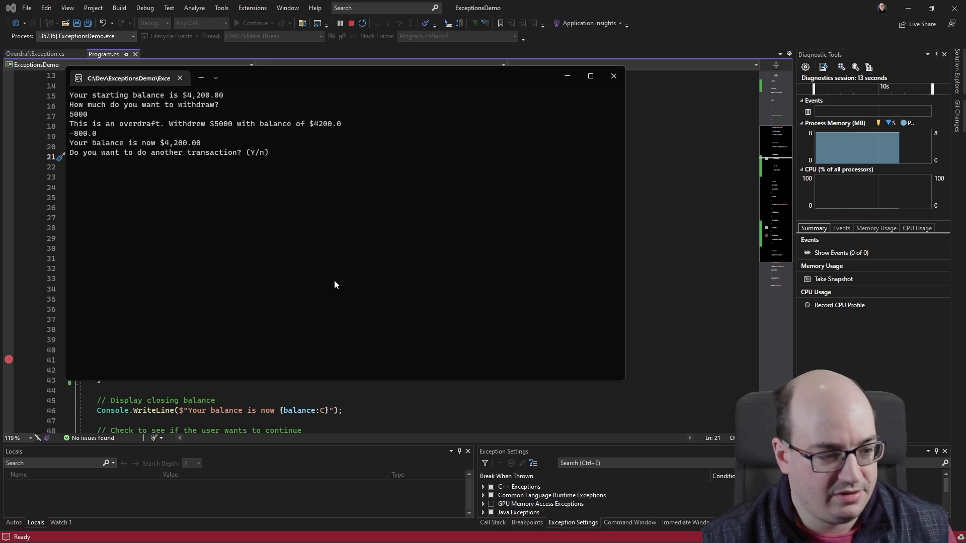
{"action": "type", "text": "Y"}
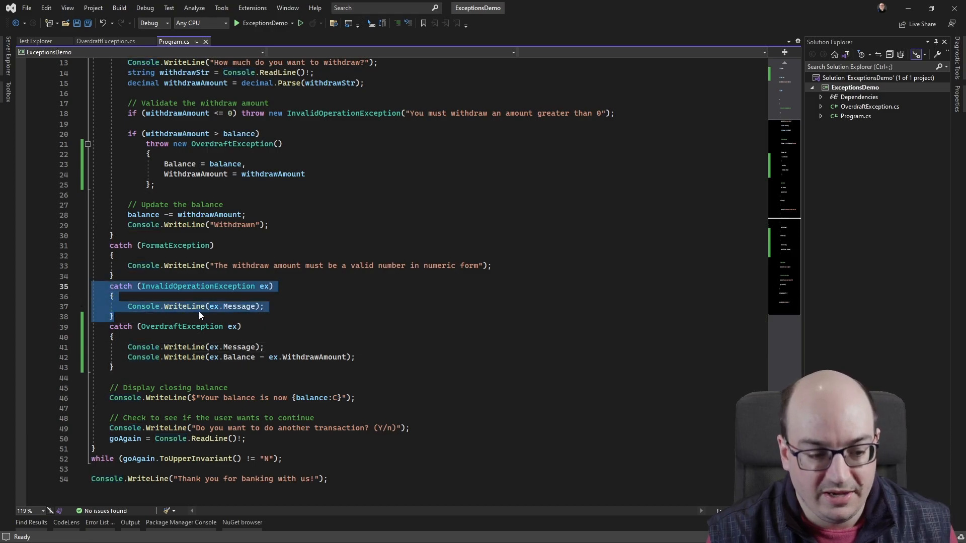
{"action": "left_click", "coordinate": [111, 317]}
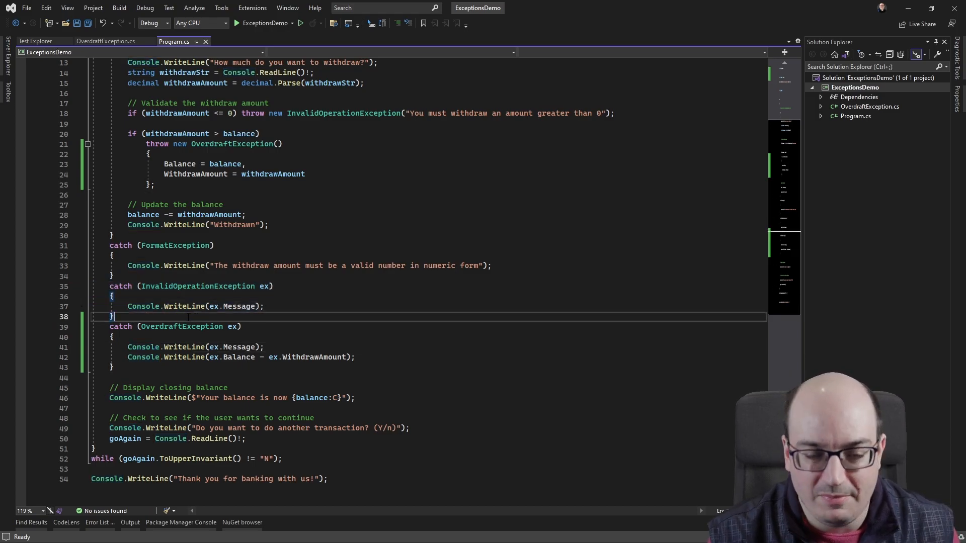